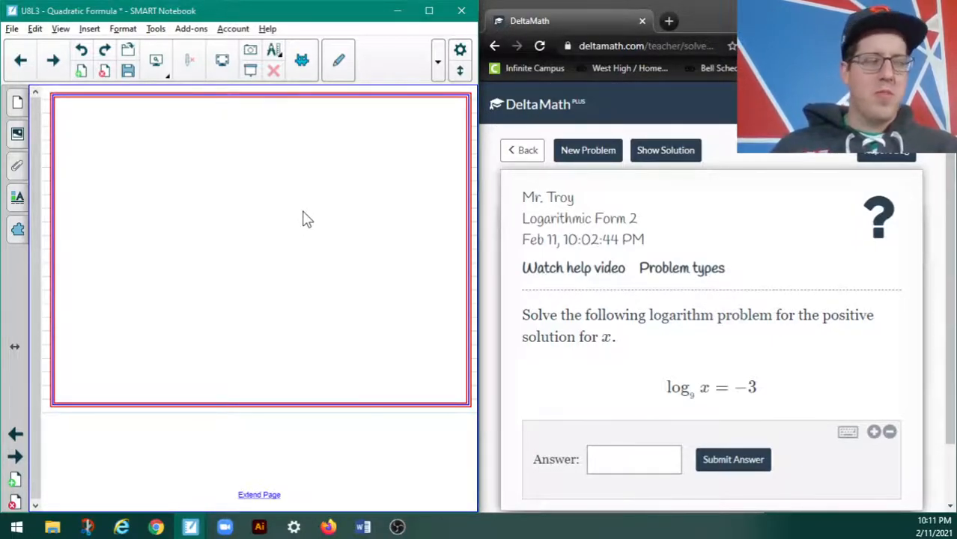
pyautogui.moveTo(697, 378)
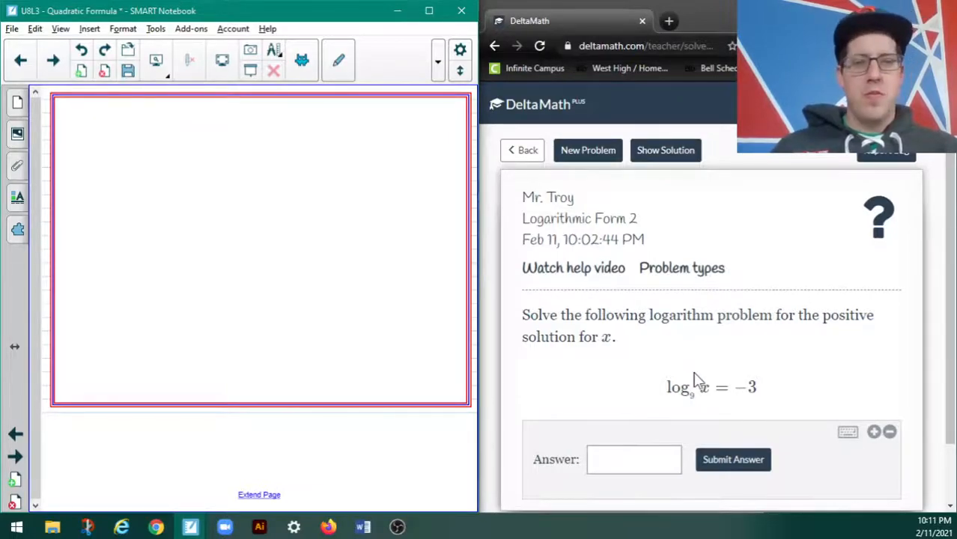
pyautogui.moveTo(796, 347)
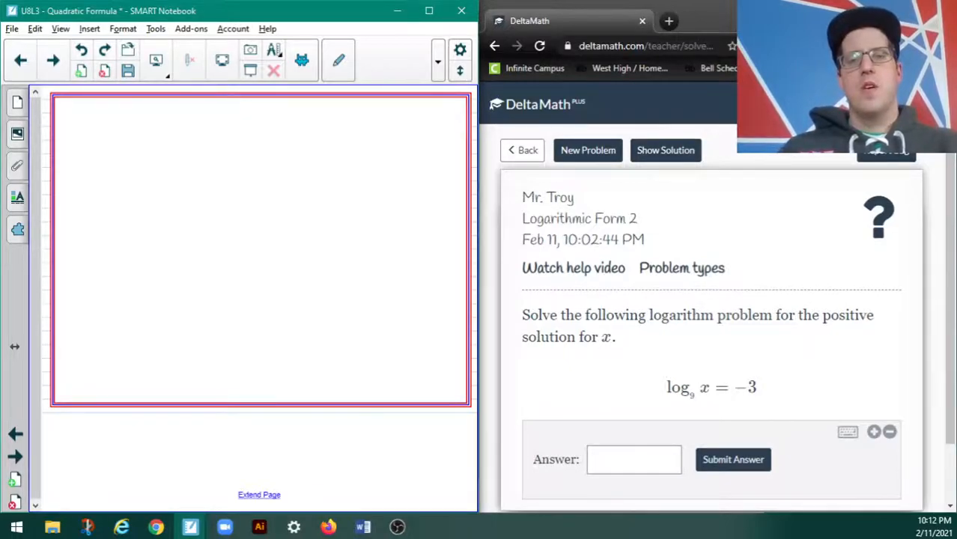
pyautogui.moveTo(143, 209)
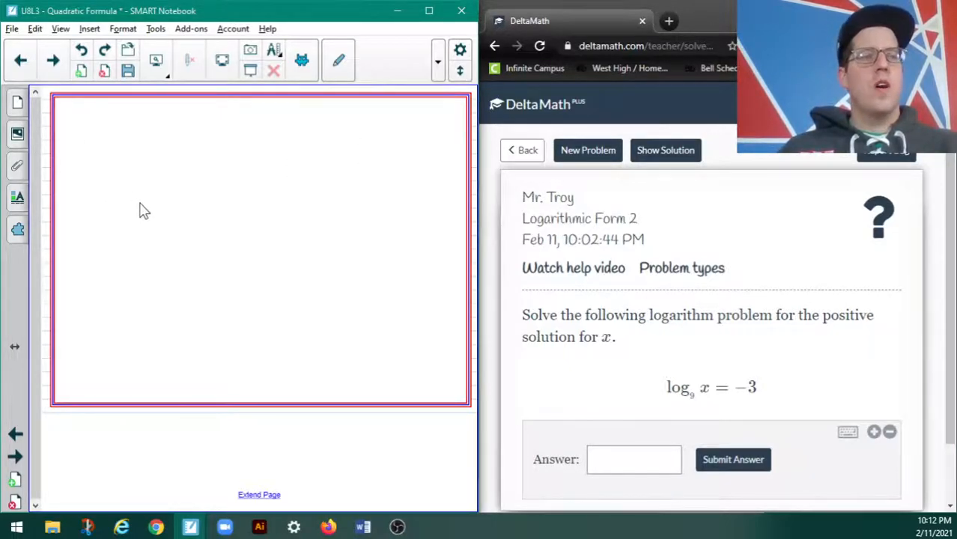
# - With the pen, handwrite the equation log₉ x = −3
pyautogui.click(338, 60)
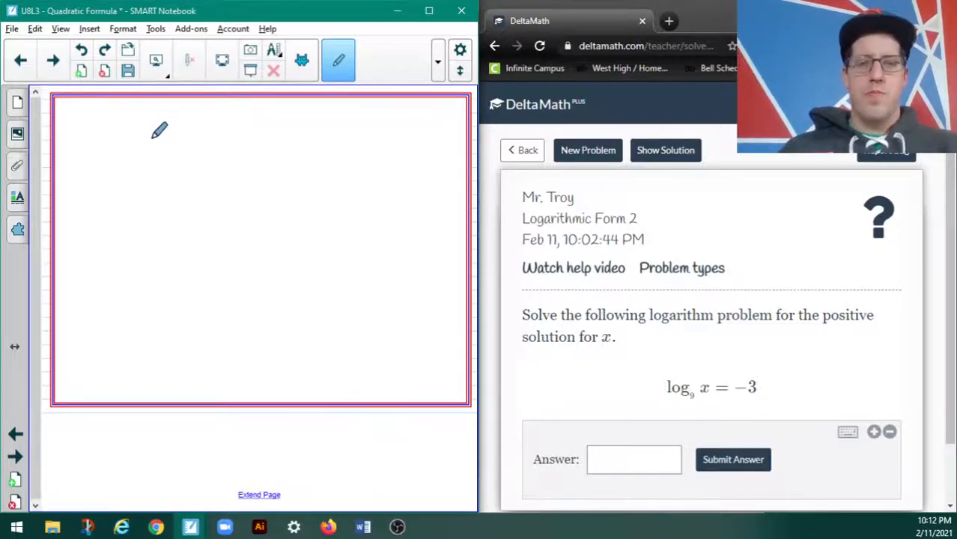
pyautogui.moveTo(102, 118)
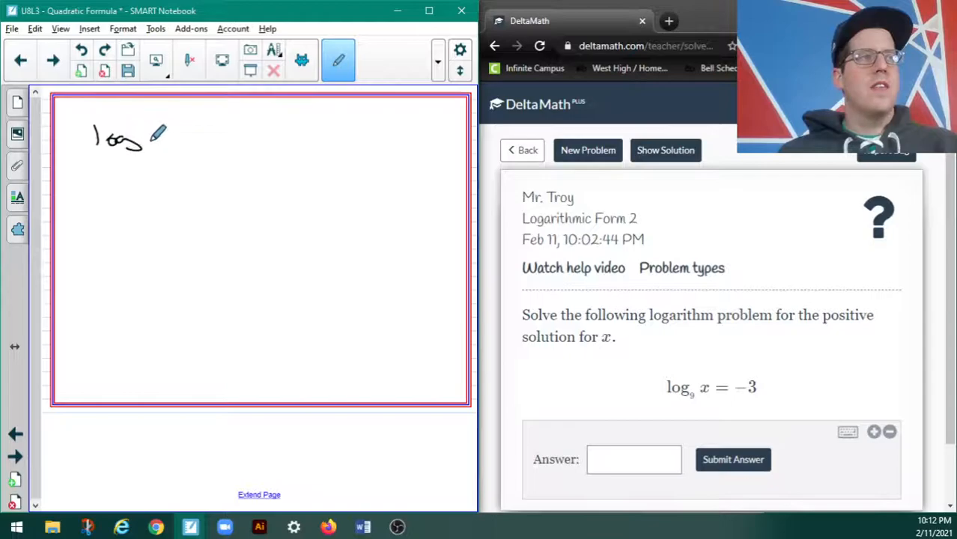
pyautogui.moveTo(146, 146); pyautogui.dragTo(161, 139)
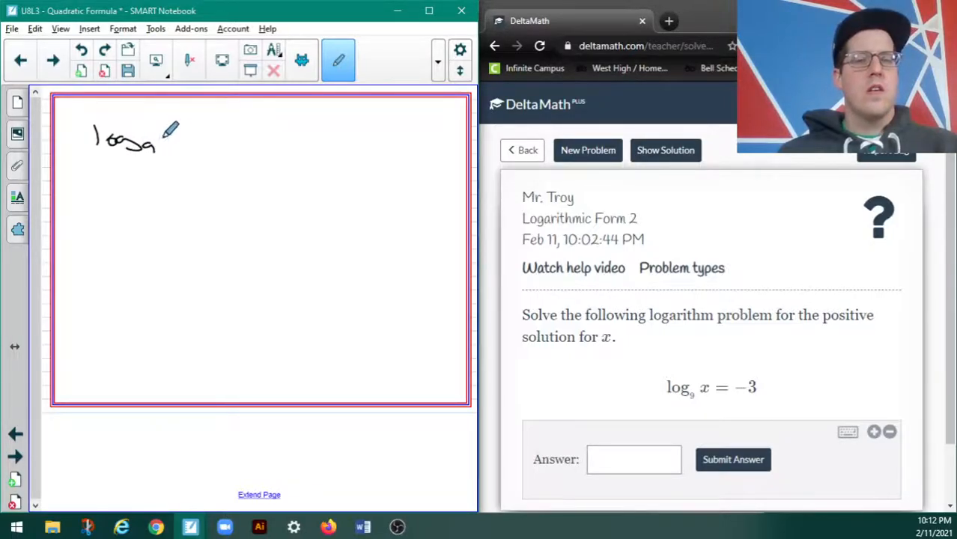
pyautogui.moveTo(161, 135); pyautogui.dragTo(172, 131)
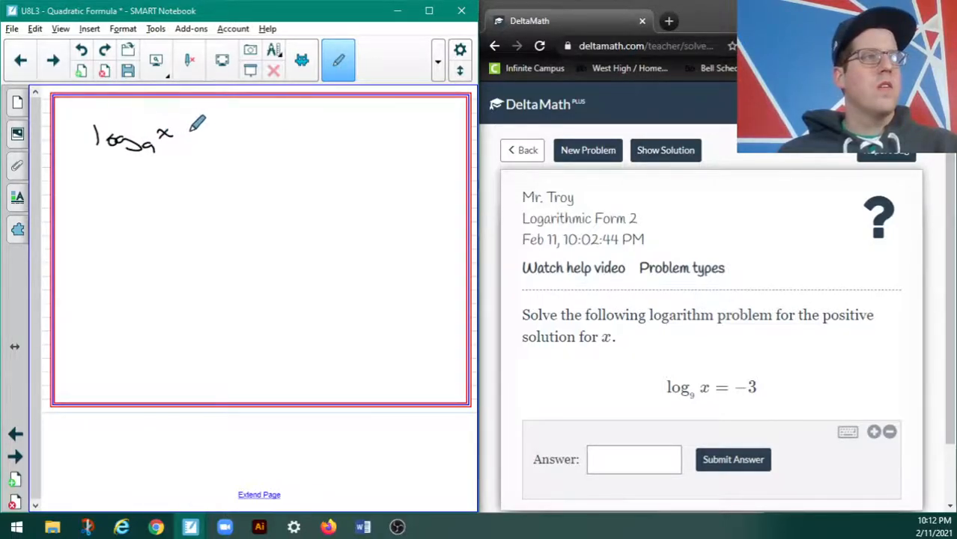
pyautogui.moveTo(179, 135); pyautogui.dragTo(198, 135)
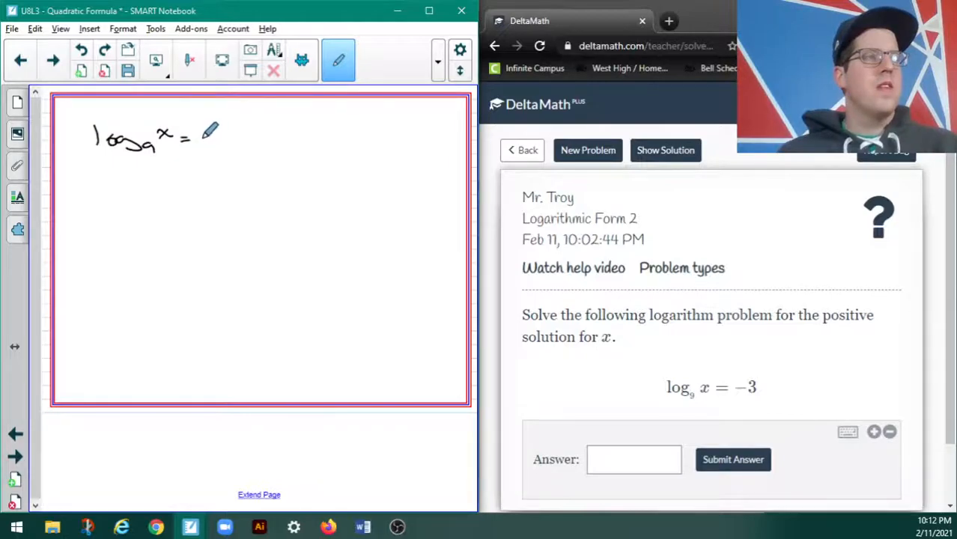
pyautogui.moveTo(202, 138); pyautogui.dragTo(232, 142)
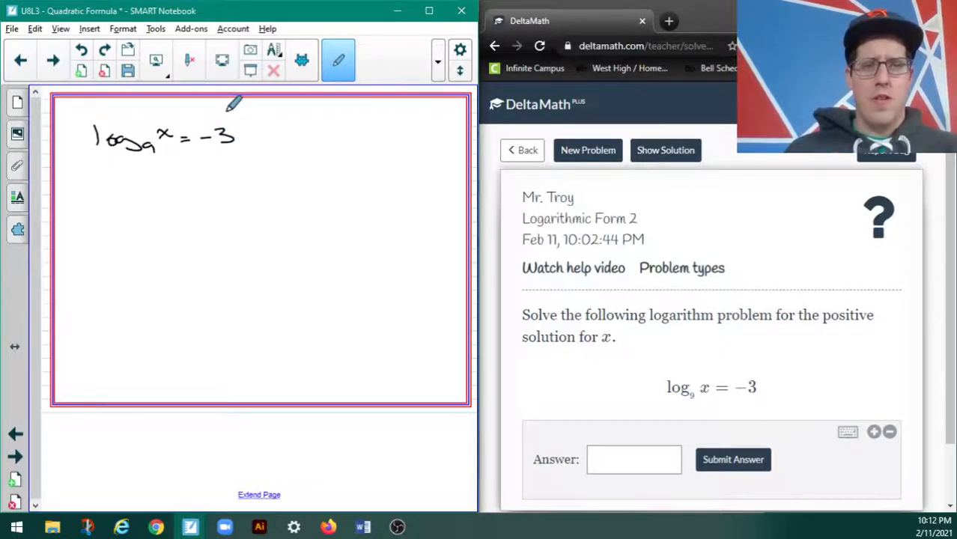
pyautogui.moveTo(418, 112)
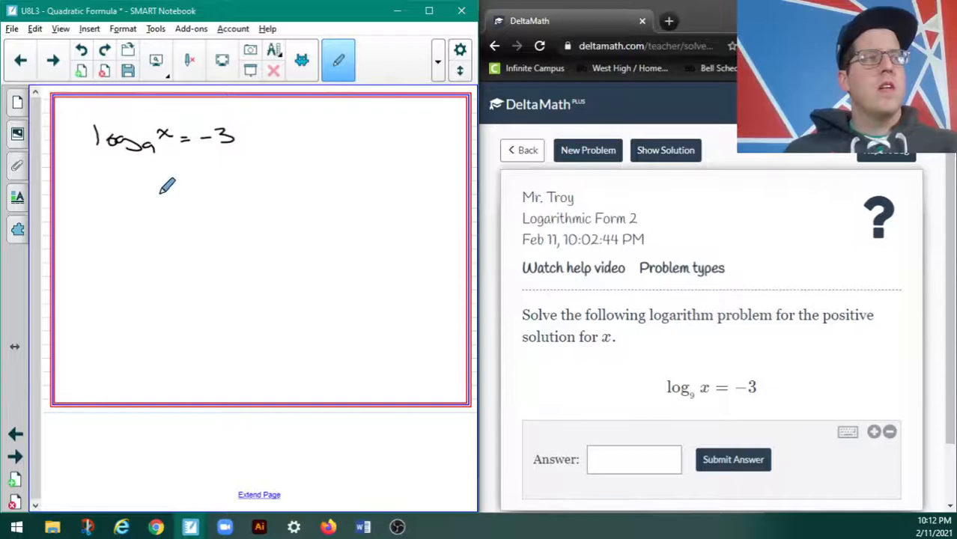
# - Write its exponential form 9⁻³ = x on the second line
pyautogui.moveTo(157, 199); pyautogui.dragTo(165, 195)
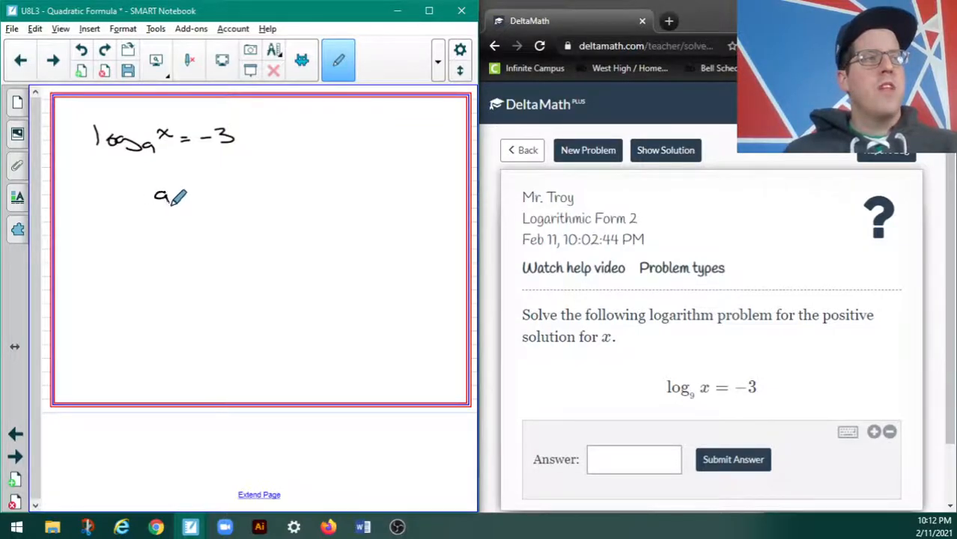
pyautogui.moveTo(164, 196); pyautogui.dragTo(203, 191)
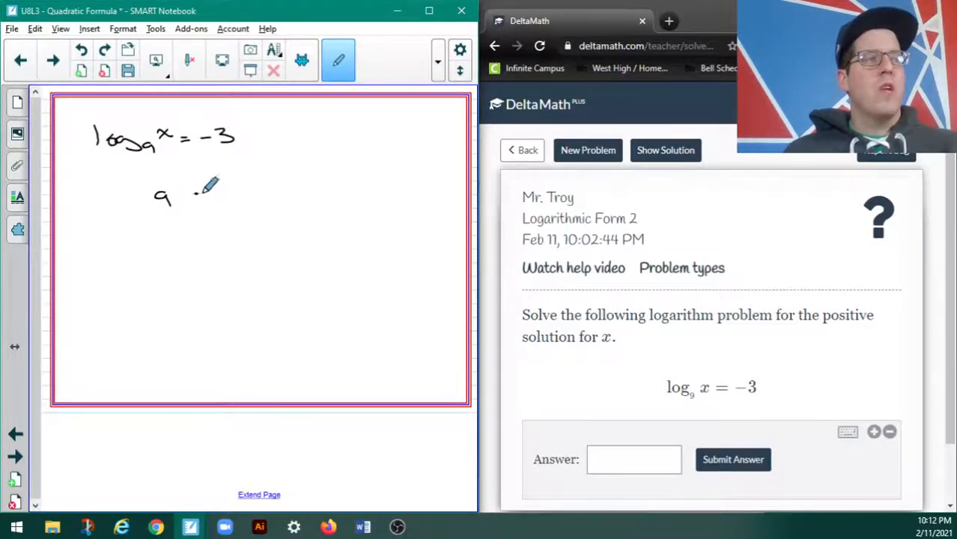
pyautogui.moveTo(193, 196); pyautogui.dragTo(208, 196)
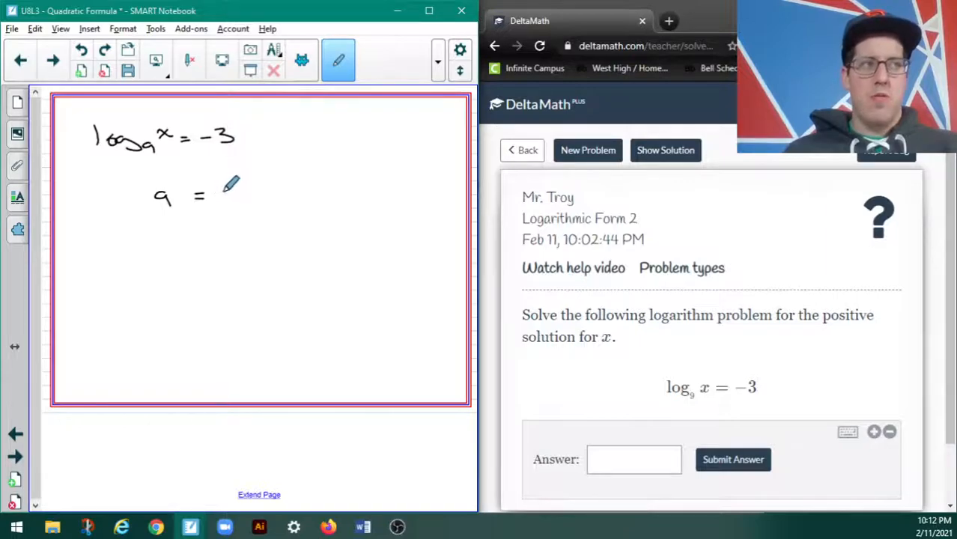
pyautogui.moveTo(221, 192); pyautogui.dragTo(239, 199)
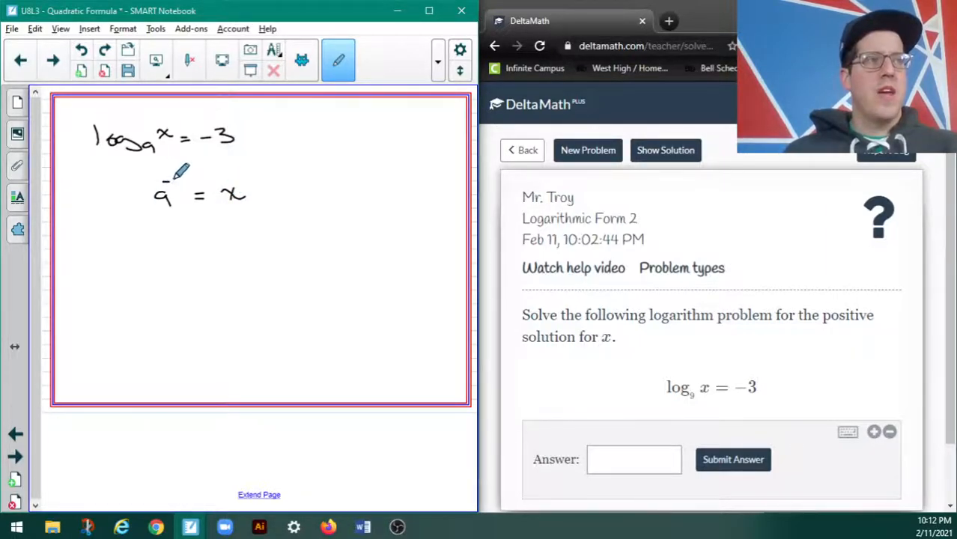
pyautogui.moveTo(172, 183); pyautogui.dragTo(187, 176)
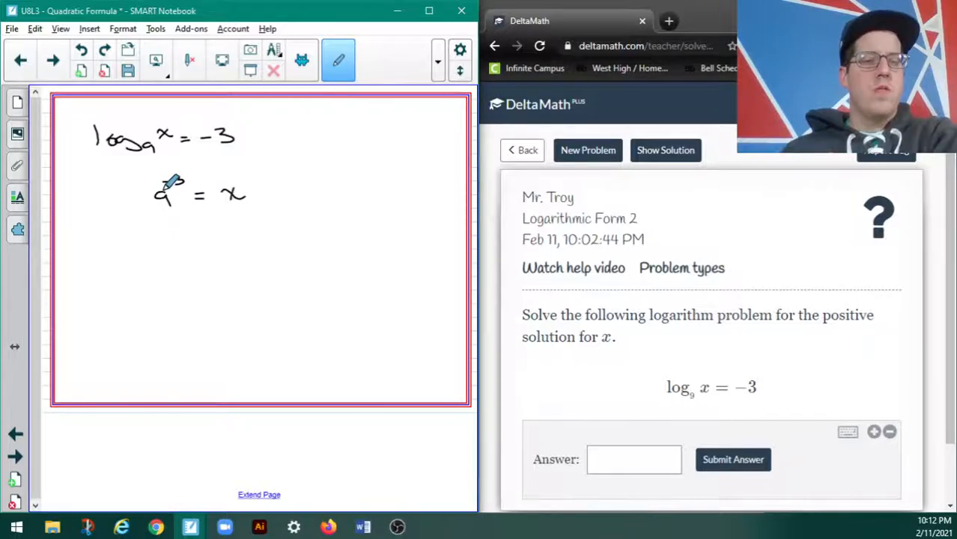
pyautogui.moveTo(173, 184); pyautogui.dragTo(183, 176)
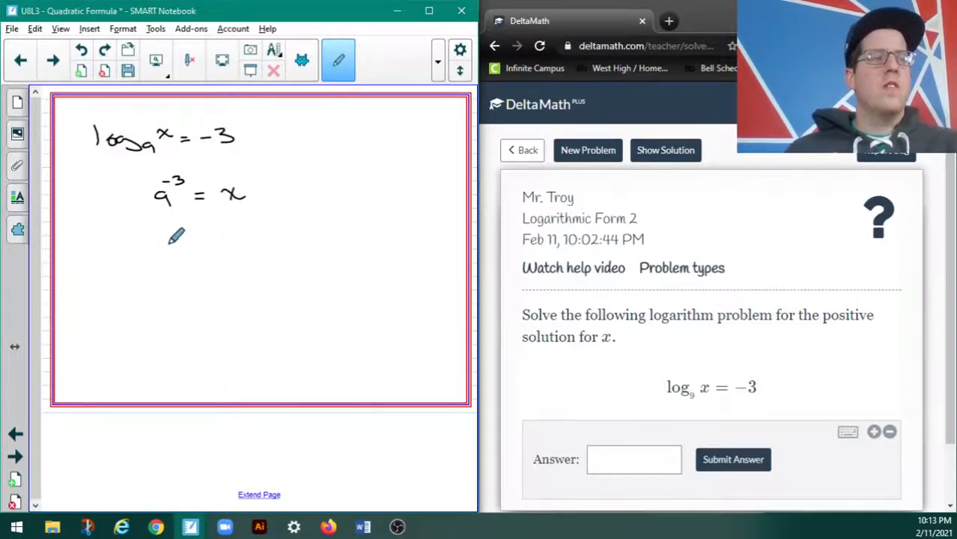
# - Write the result 1/729 = x on the third line
pyautogui.moveTo(163, 236); pyautogui.dragTo(166, 249)
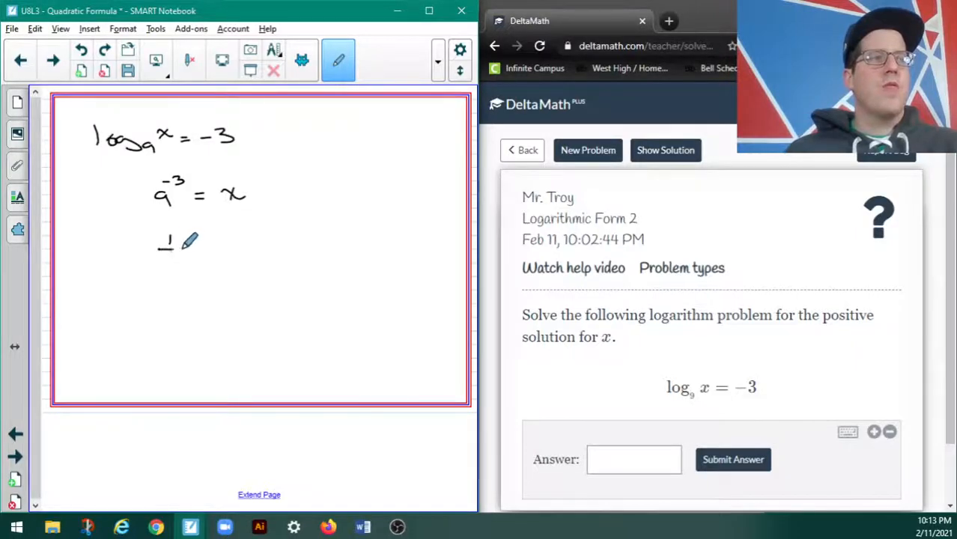
pyautogui.moveTo(161, 251); pyautogui.dragTo(184, 259)
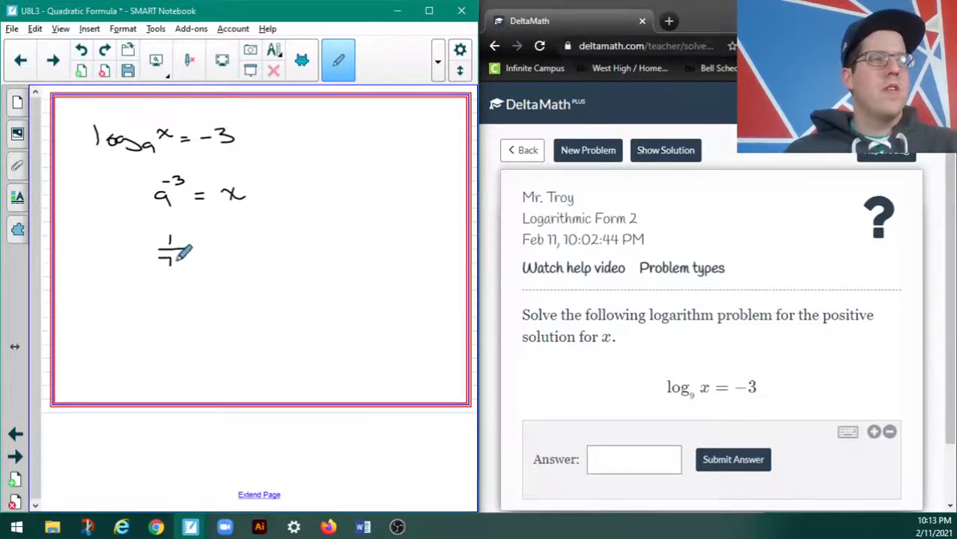
pyautogui.moveTo(161, 265); pyautogui.dragTo(210, 266)
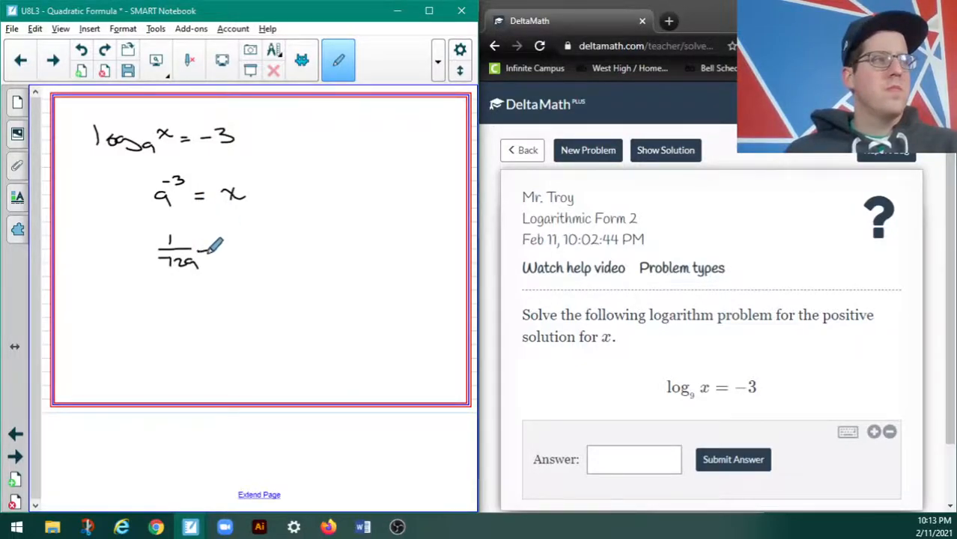
pyautogui.moveTo(202, 251); pyautogui.dragTo(243, 255)
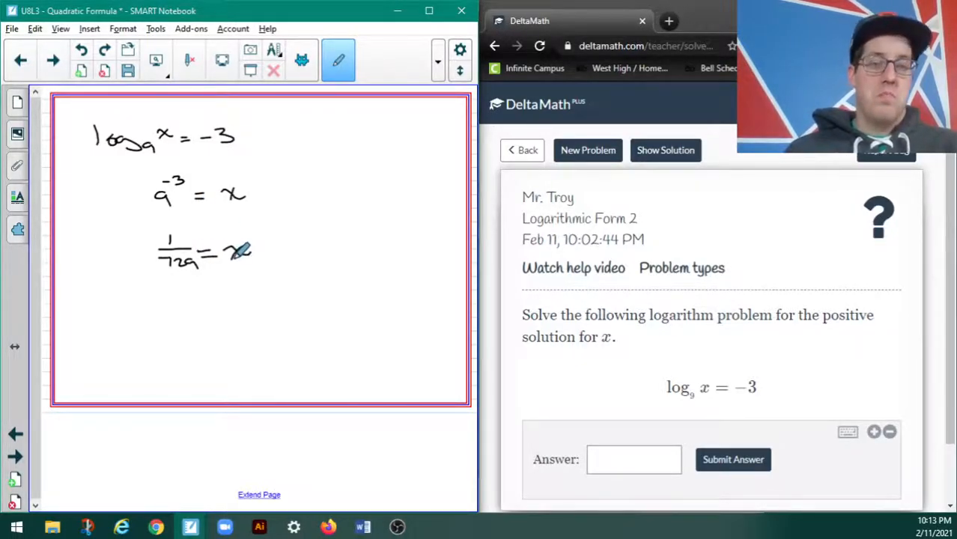
# - Submit 1/729 in DeltaMath, confirm with Yes, and scroll to the worked solution
pyautogui.click(633, 459)
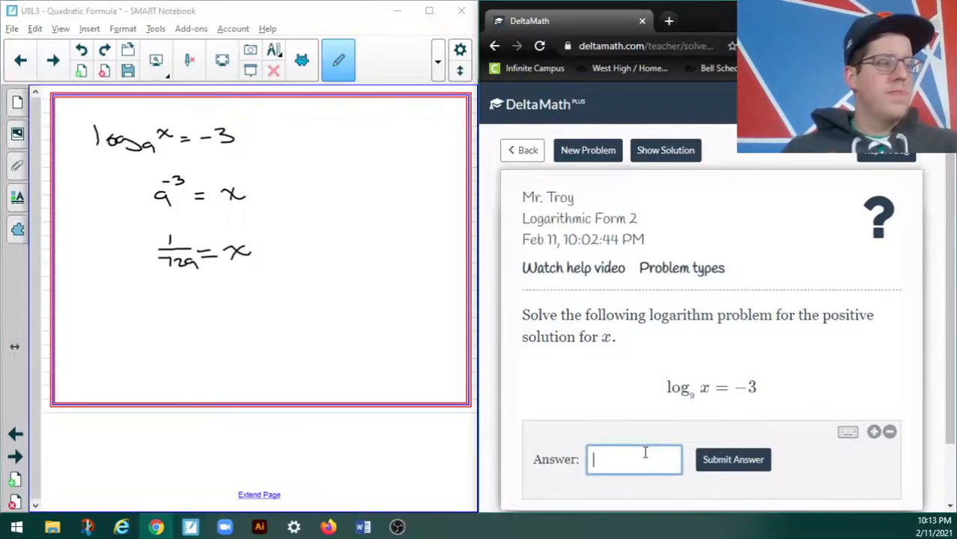
pyautogui.write('1')
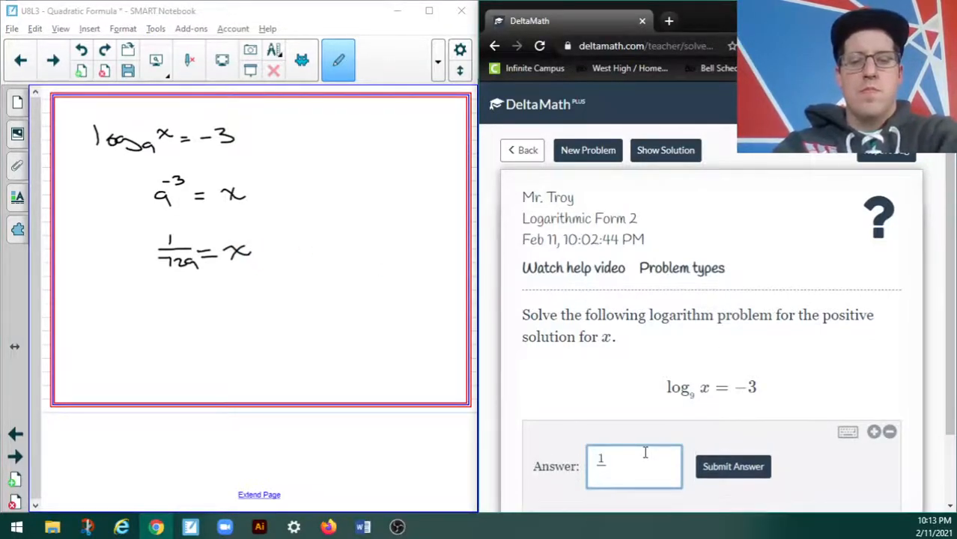
pyautogui.write('729')
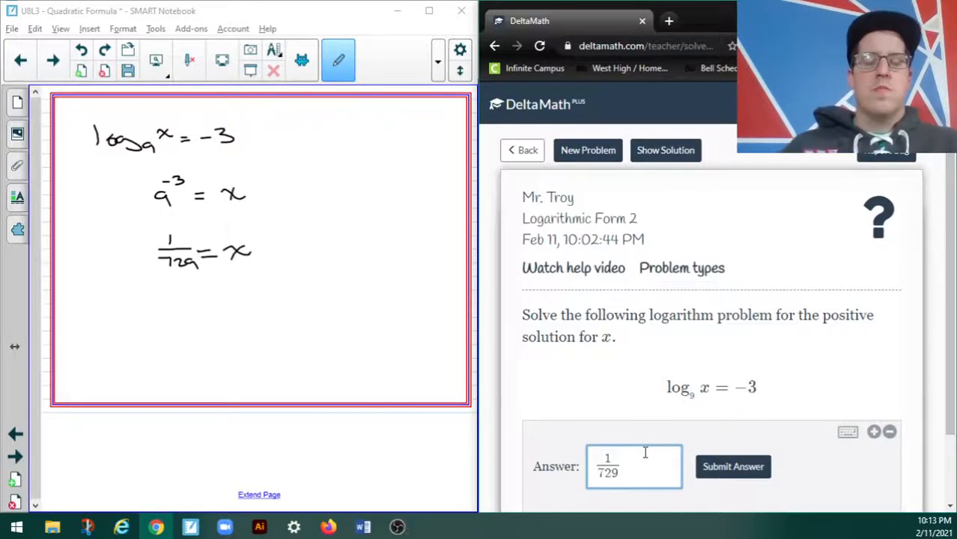
pyautogui.click(732, 466)
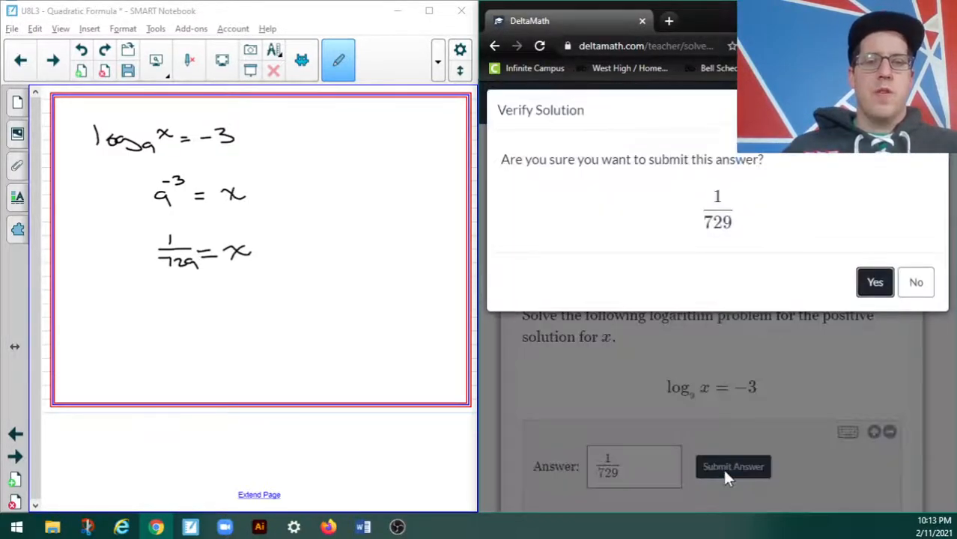
pyautogui.click(875, 283)
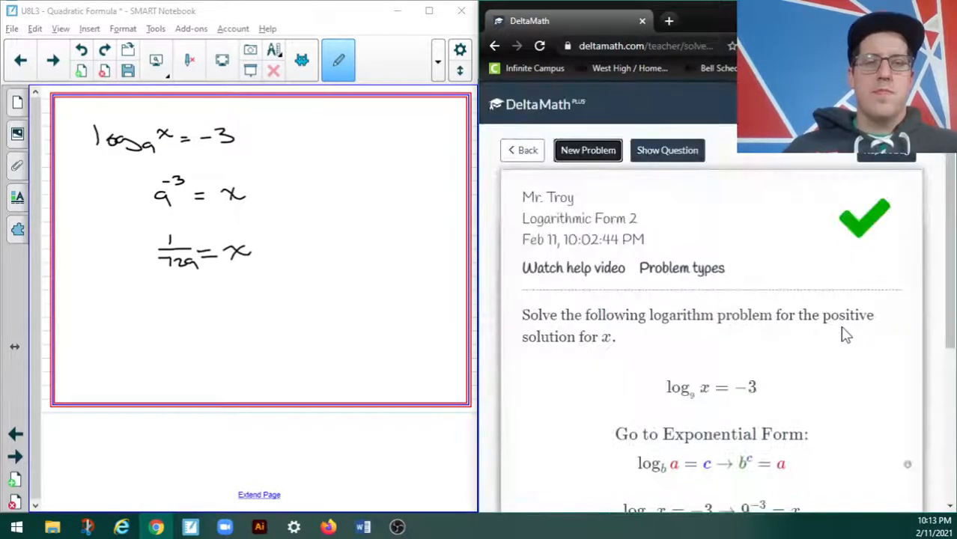
pyautogui.scroll(-3)
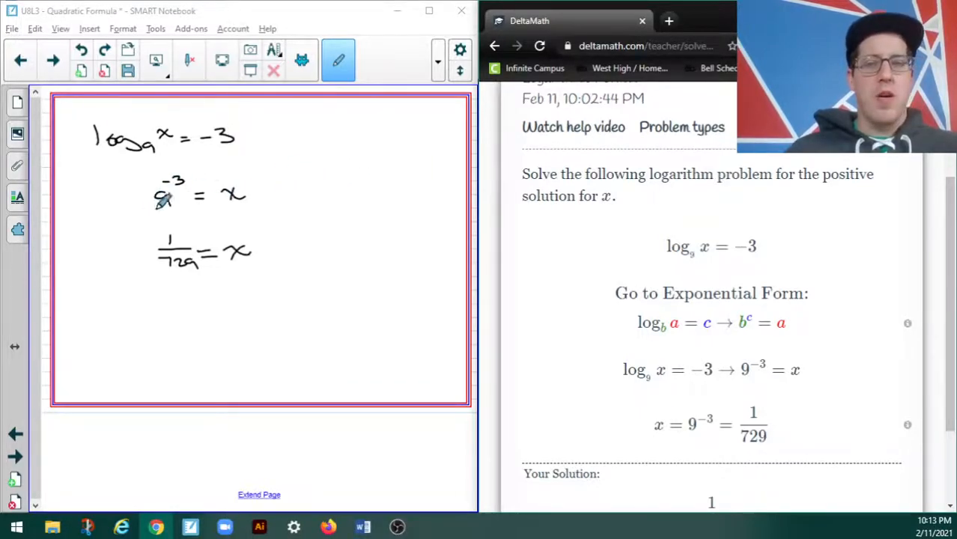
pyautogui.moveTo(404, 213)
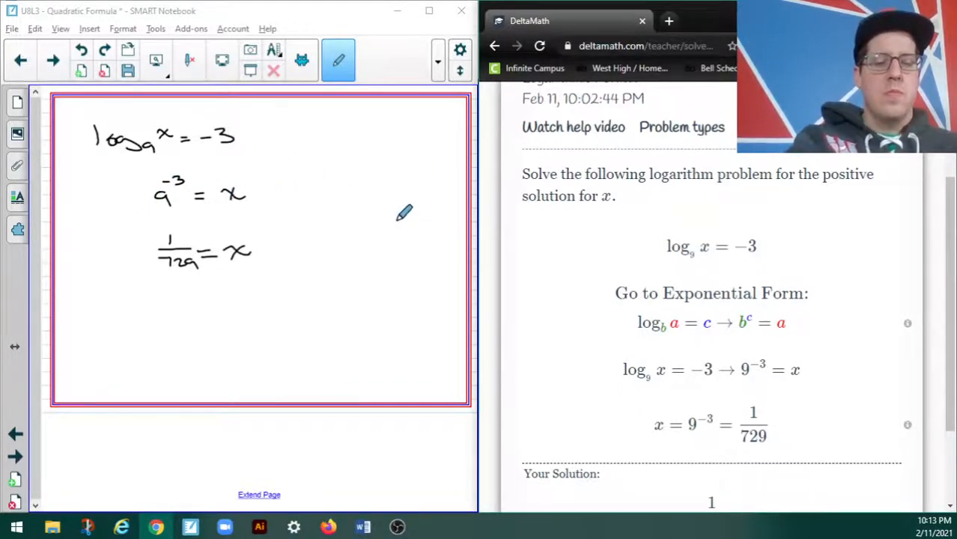
# - Handwrite the new problem log_x(1/64) = −3/4
pyautogui.click(588, 150)
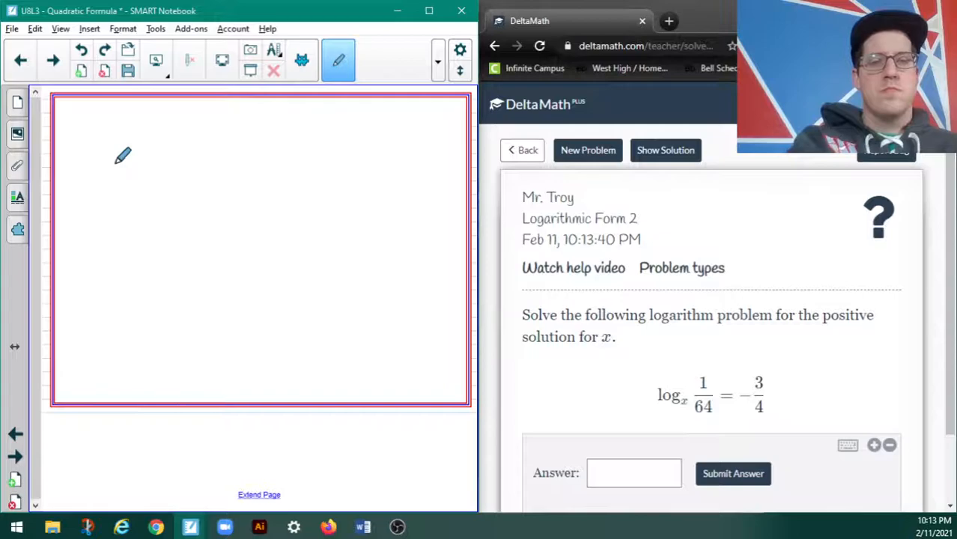
pyautogui.moveTo(147, 158)
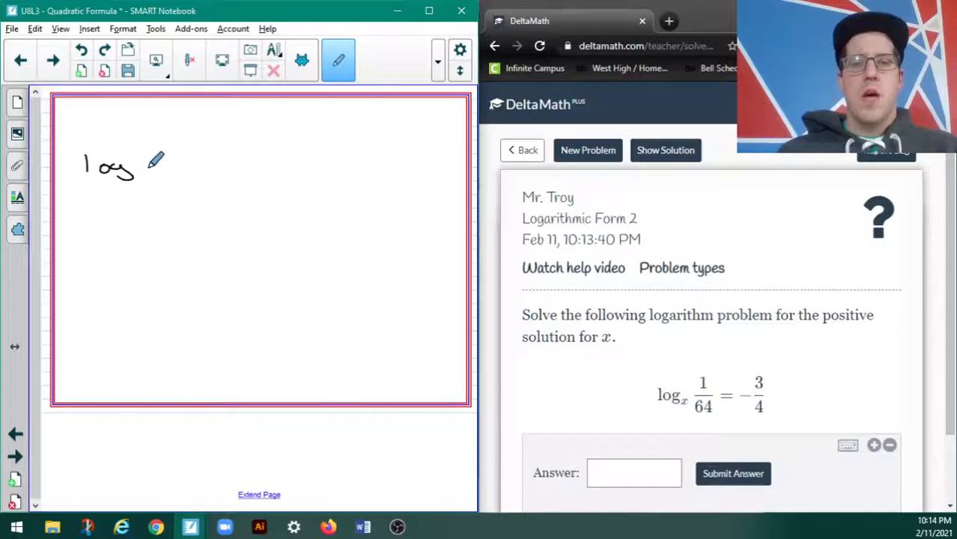
pyautogui.moveTo(147, 173); pyautogui.dragTo(158, 184)
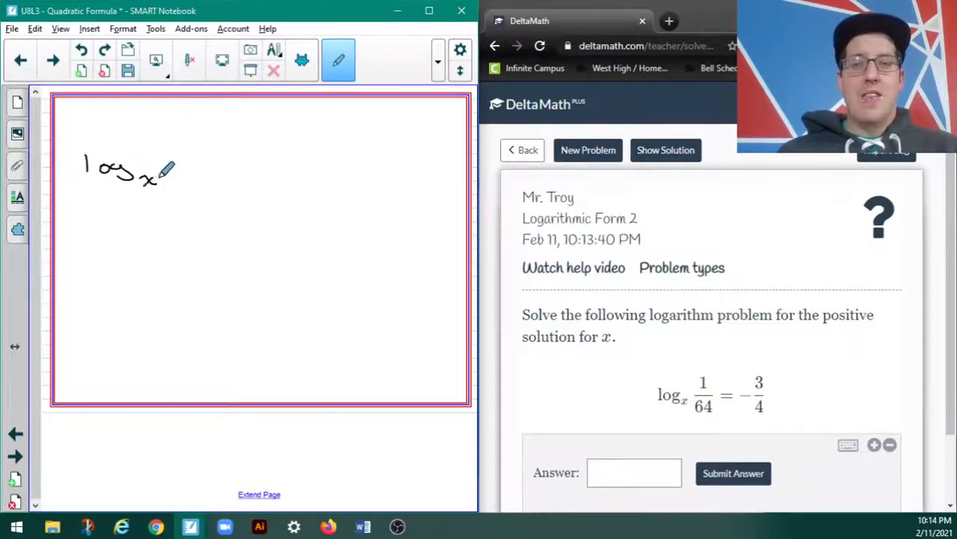
pyautogui.moveTo(169, 176); pyautogui.dragTo(169, 139)
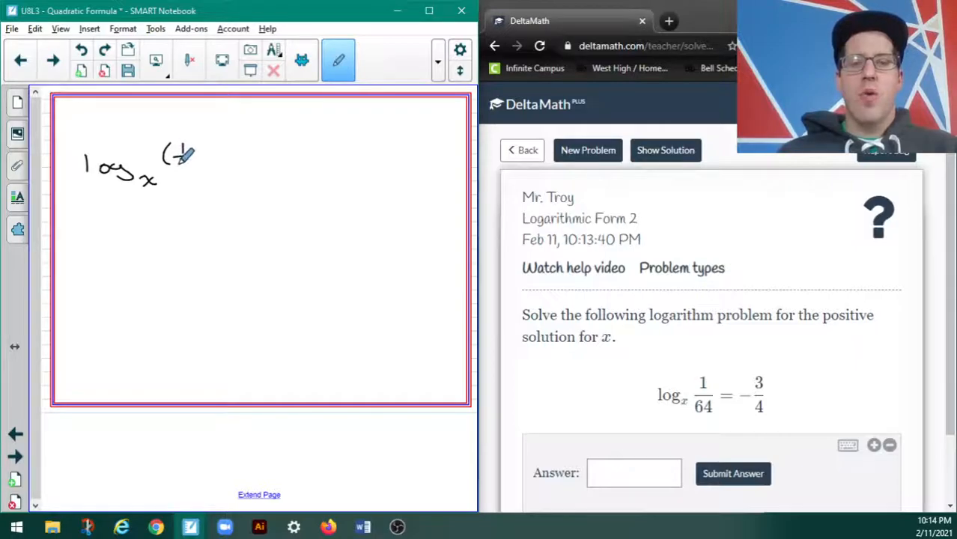
pyautogui.moveTo(178, 150); pyautogui.dragTo(185, 168)
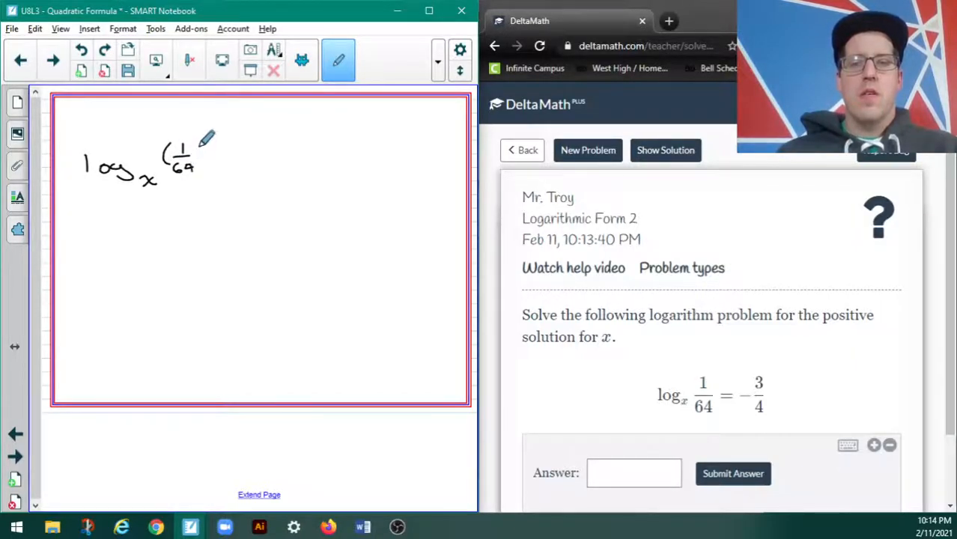
pyautogui.moveTo(210, 154); pyautogui.dragTo(269, 138)
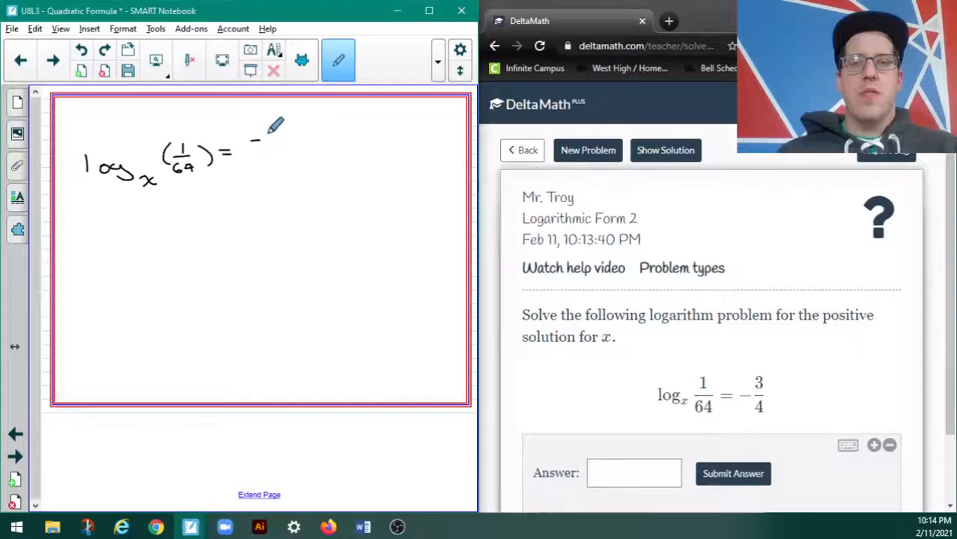
pyautogui.moveTo(266, 135); pyautogui.dragTo(281, 157)
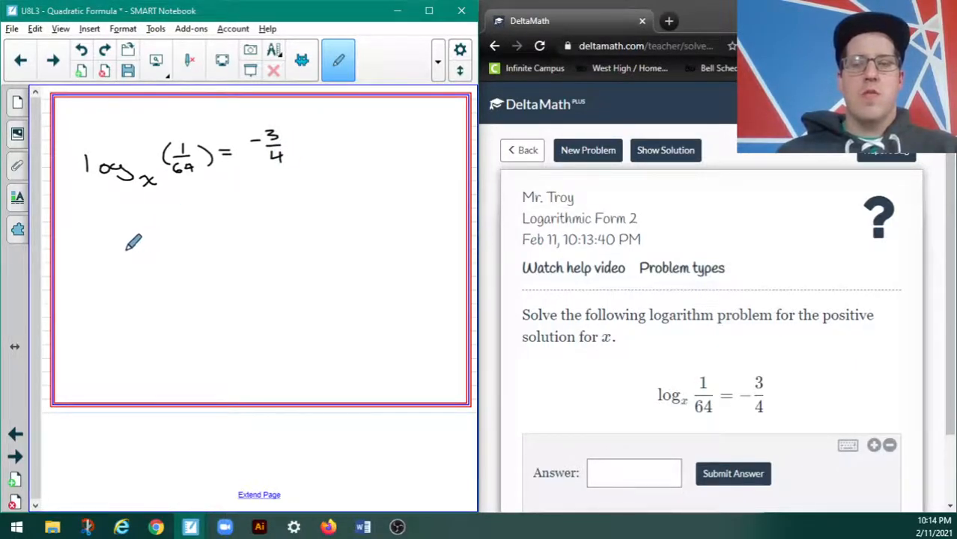
# - Rewrite it in exponential form as x^(−3/4) = 1/64
pyautogui.moveTo(120, 251); pyautogui.dragTo(146, 259)
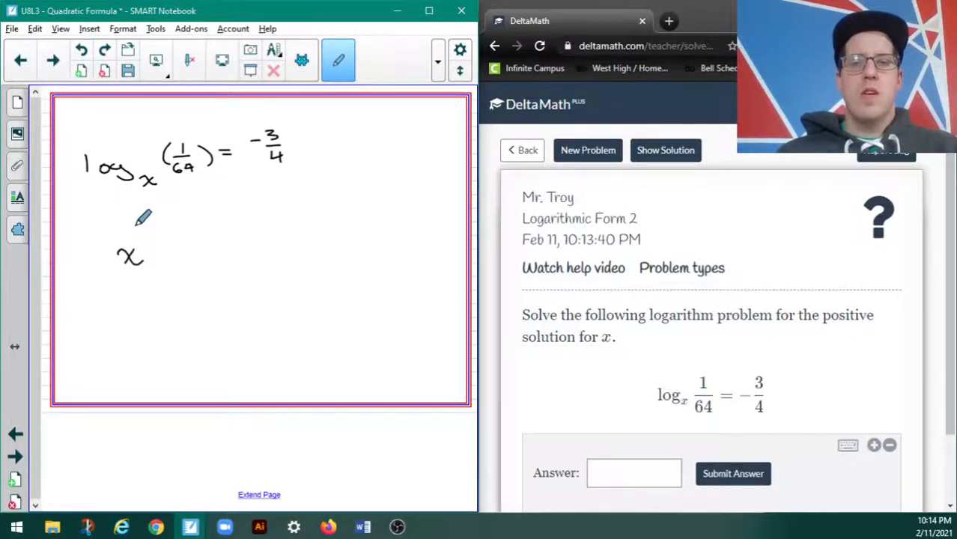
pyautogui.moveTo(135, 221); pyautogui.dragTo(157, 213)
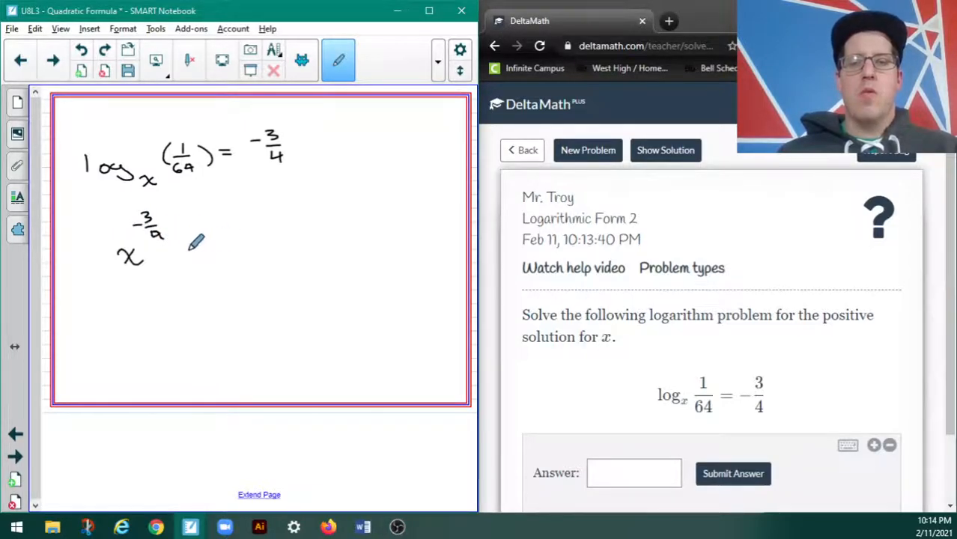
pyautogui.moveTo(190, 245)
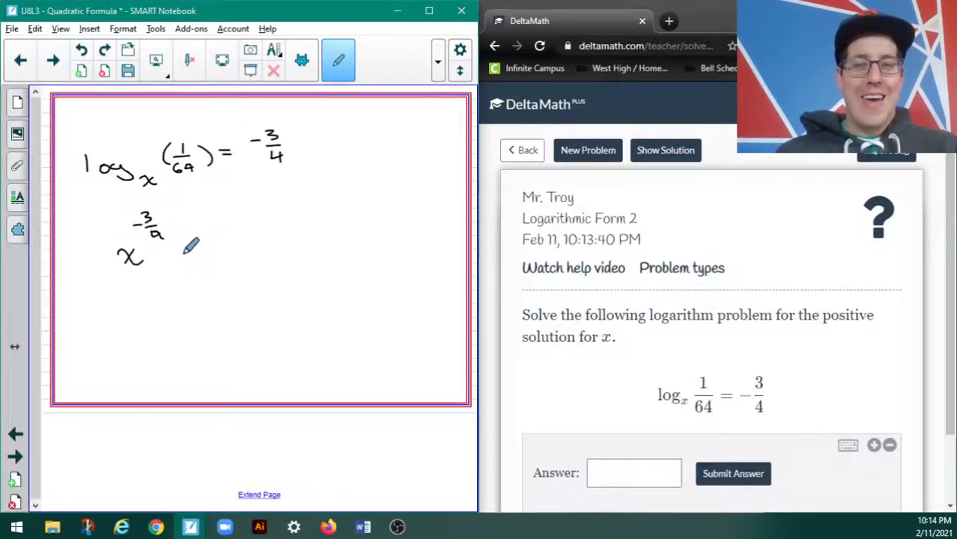
pyautogui.moveTo(186, 253); pyautogui.dragTo(199, 253)
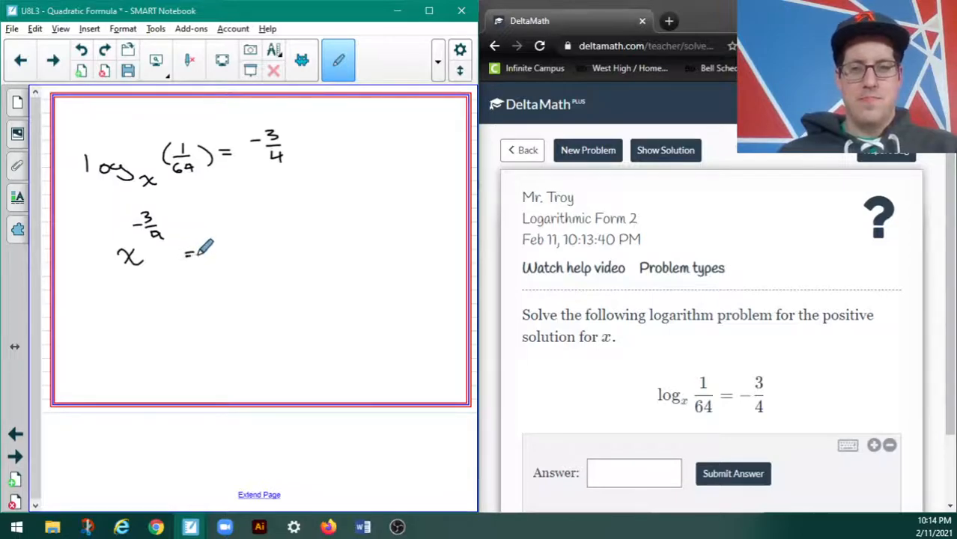
pyautogui.moveTo(187, 251); pyautogui.dragTo(232, 239)
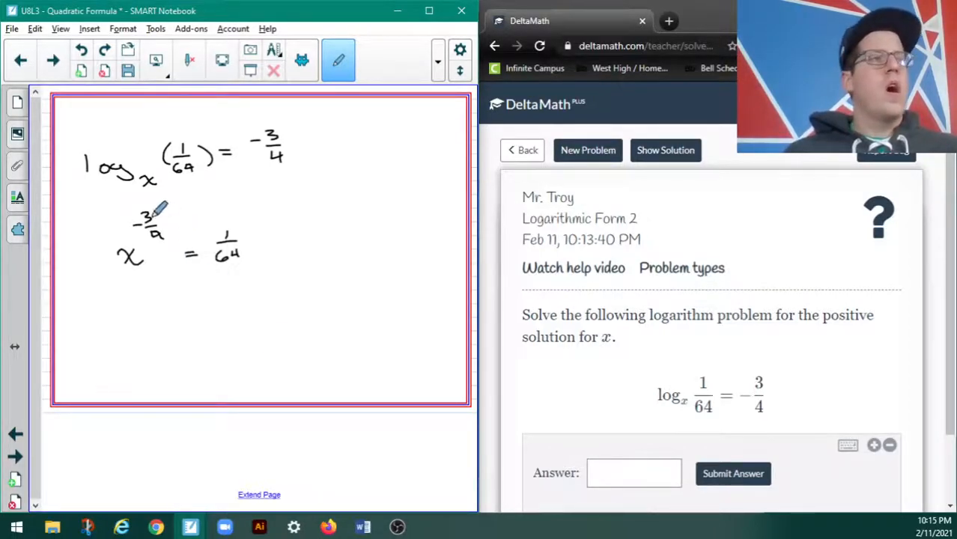
# - Raise both sides to the −4/3 power in orange
pyautogui.moveTo(109, 217); pyautogui.dragTo(105, 258)
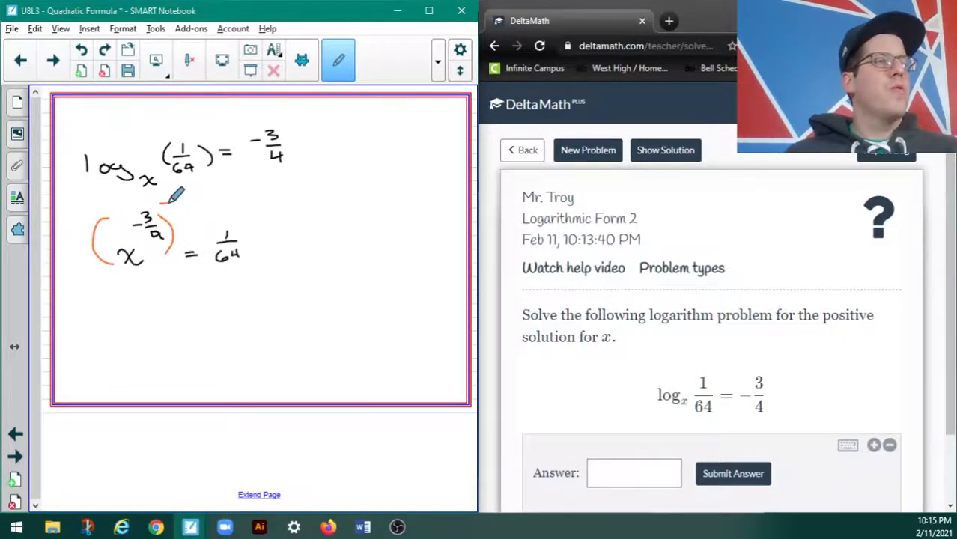
pyautogui.moveTo(163, 204); pyautogui.dragTo(183, 200)
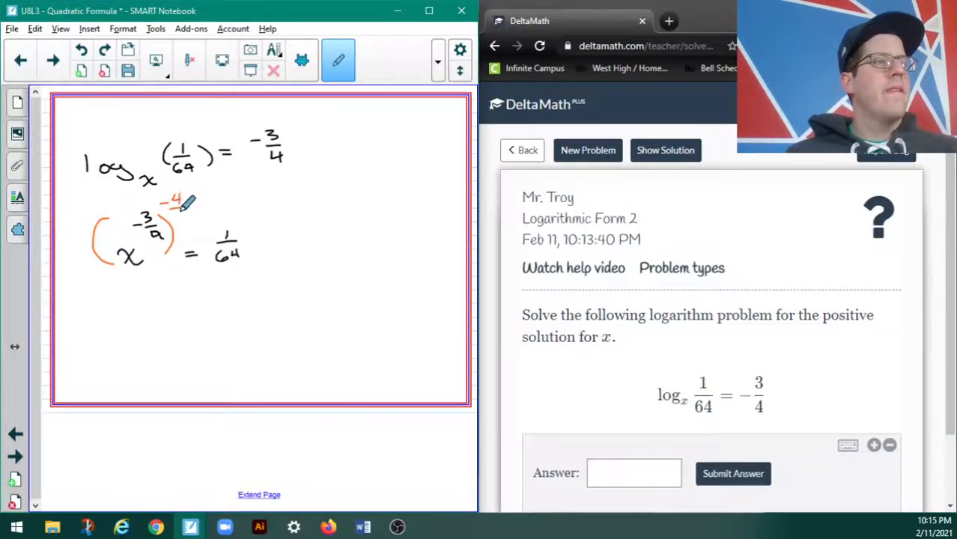
pyautogui.moveTo(172, 210); pyautogui.dragTo(233, 247)
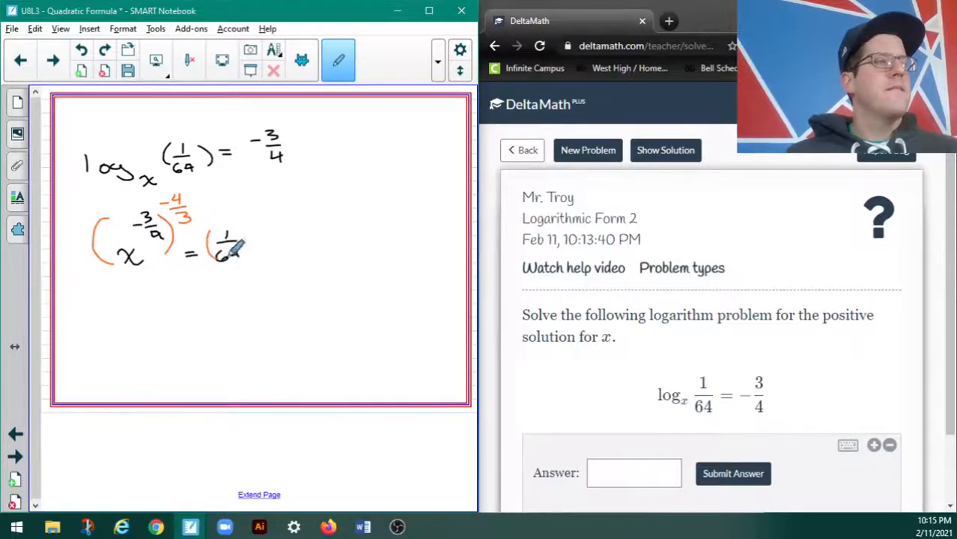
pyautogui.moveTo(217, 247); pyautogui.dragTo(255, 232)
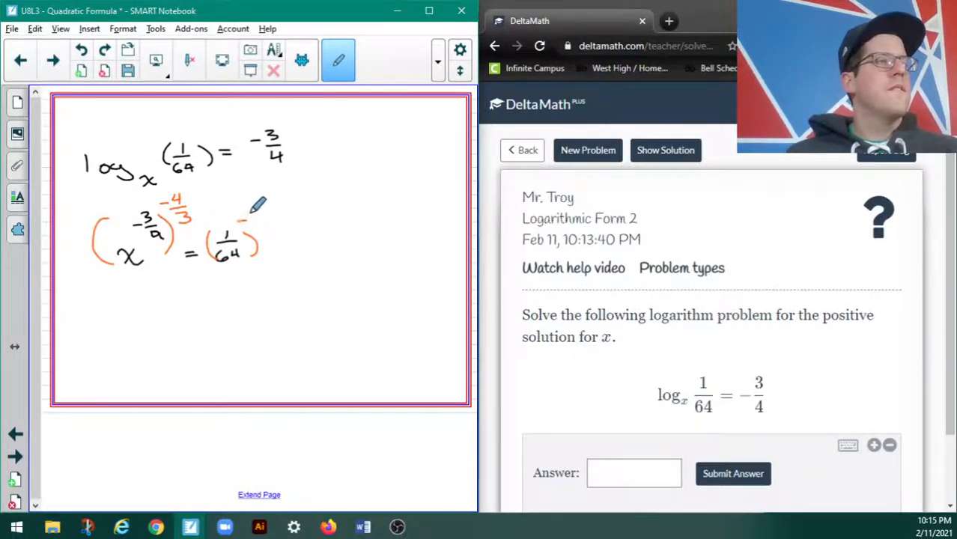
pyautogui.moveTo(243, 217); pyautogui.dragTo(274, 225)
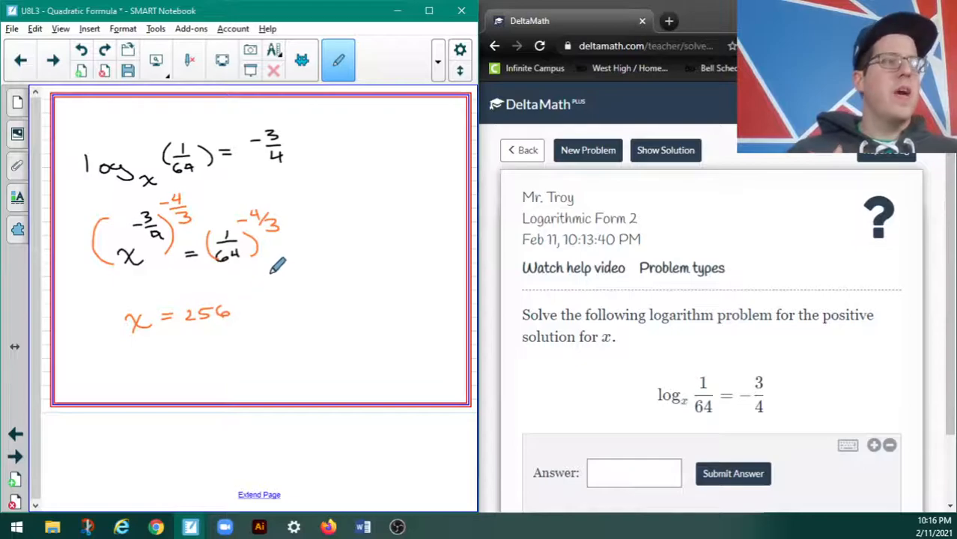
pyautogui.moveTo(328, 239)
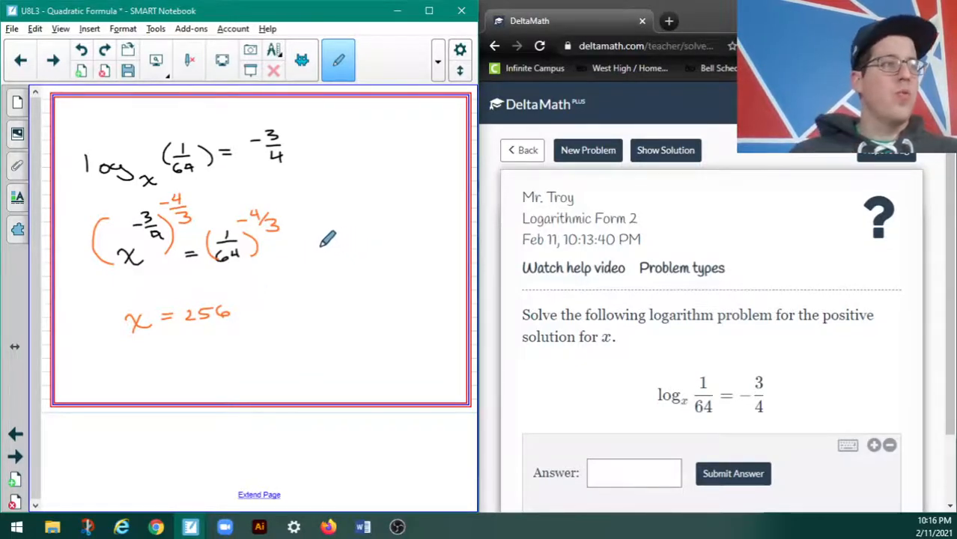
# - Work out (64)^(4/3) beside it, rewriting it as 4⁴
pyautogui.moveTo(326, 243); pyautogui.dragTo(315, 251)
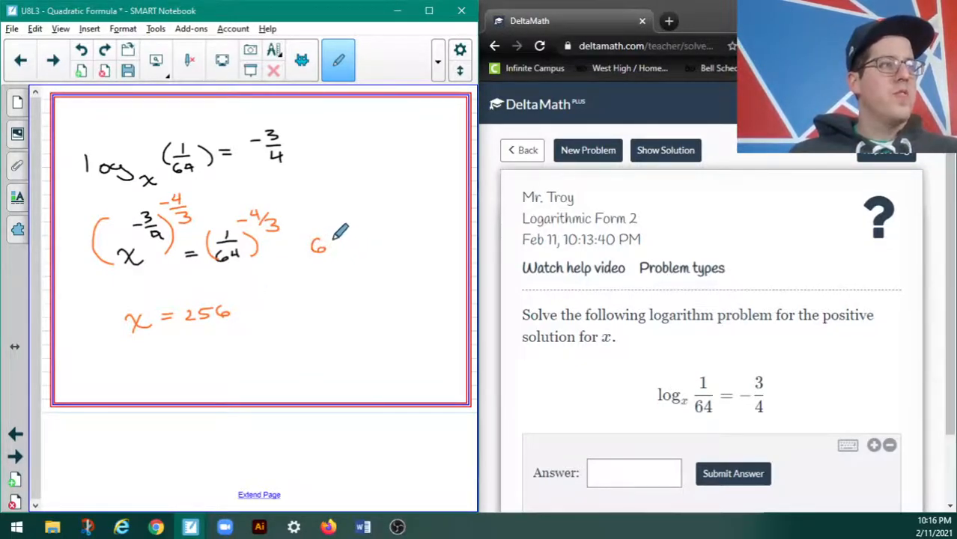
pyautogui.moveTo(315, 236); pyautogui.dragTo(334, 251)
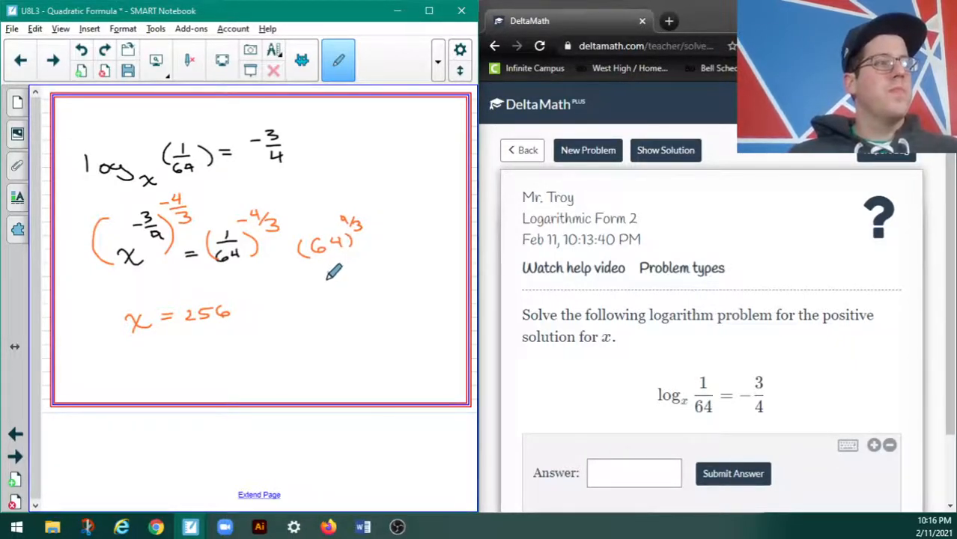
pyautogui.moveTo(315, 269); pyautogui.dragTo(337, 292)
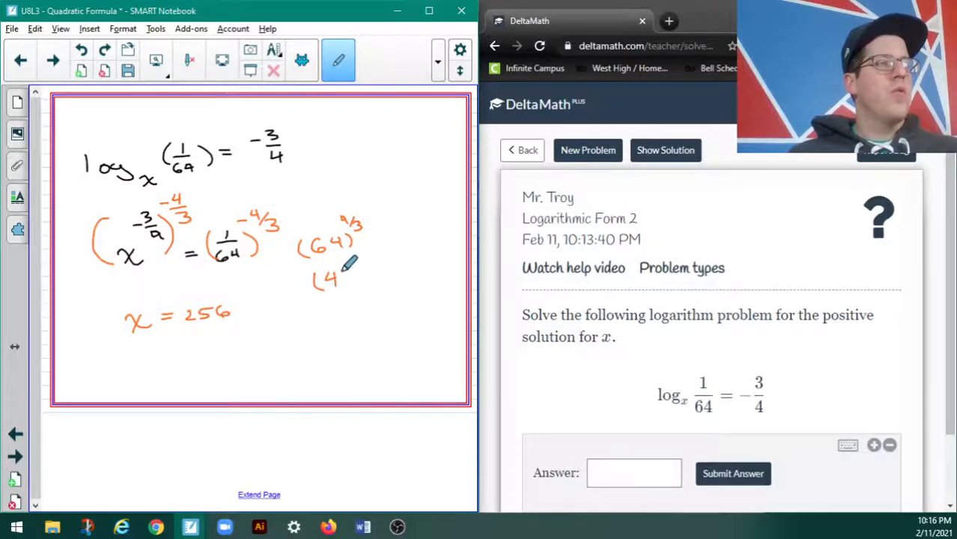
pyautogui.moveTo(329, 281); pyautogui.dragTo(356, 266)
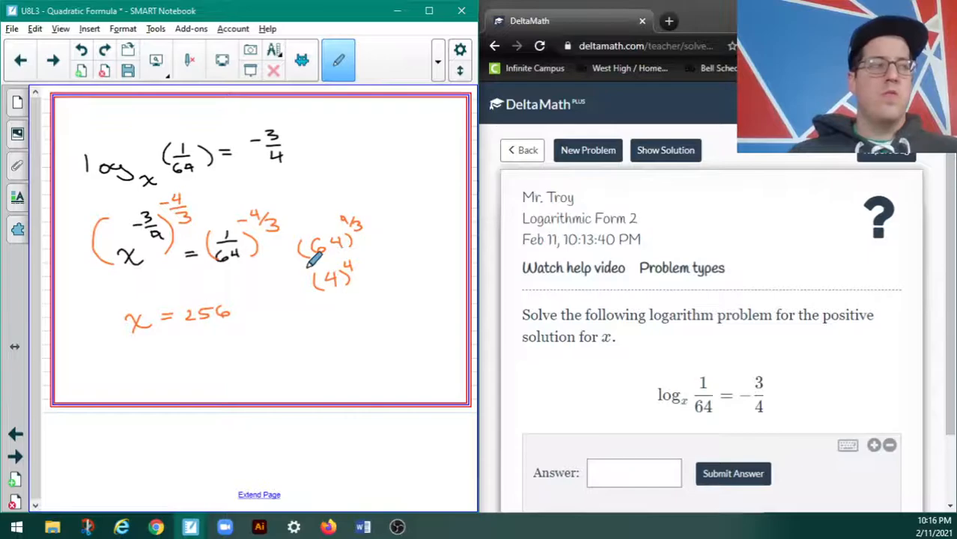
# - Submit 256 in DeltaMath, confirm with Yes, and scroll through the worked solution
pyautogui.click(634, 474)
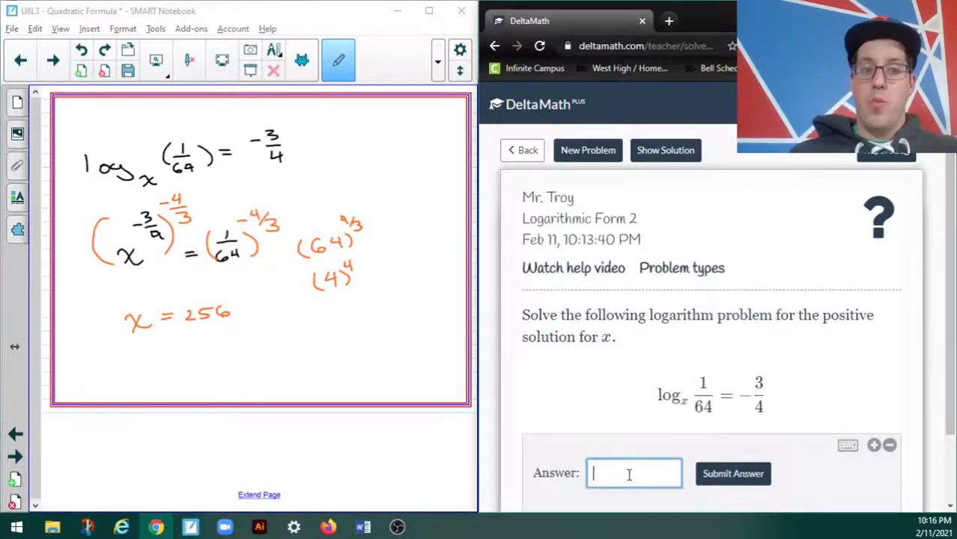
pyautogui.write('256')
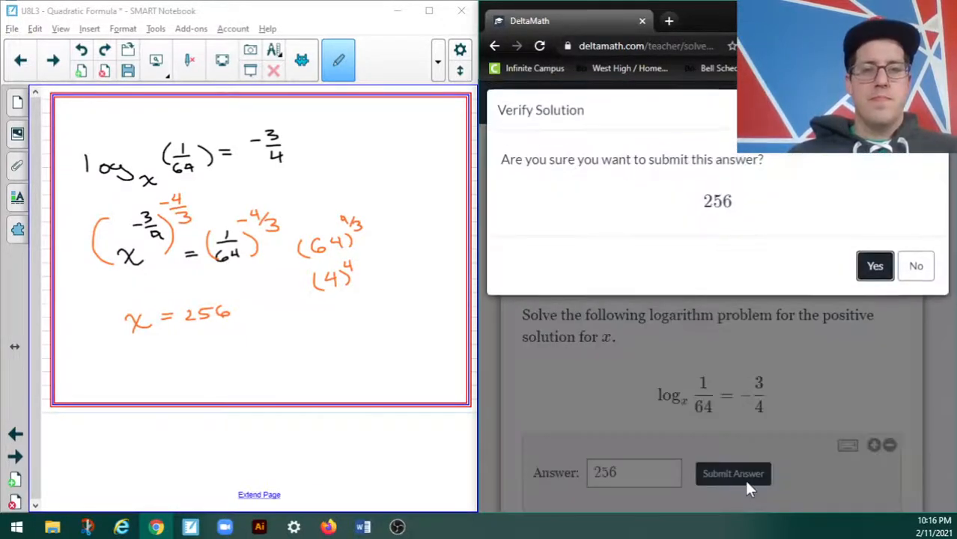
pyautogui.click(875, 266)
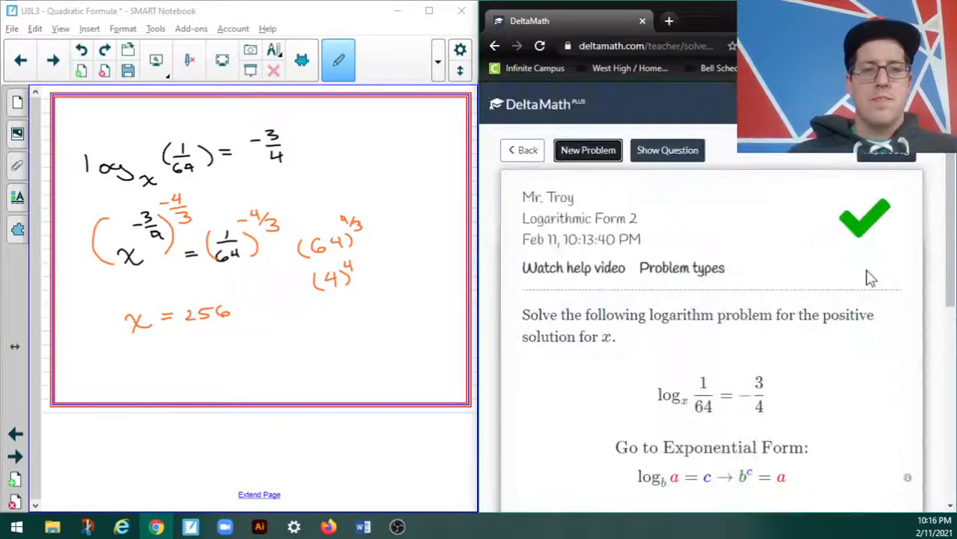
pyautogui.scroll(-3)
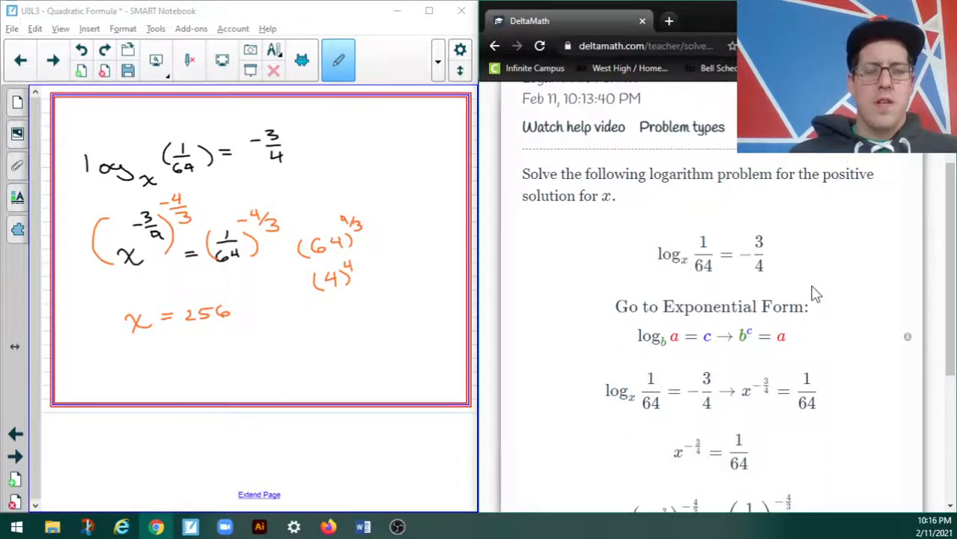
pyautogui.scroll(-3)
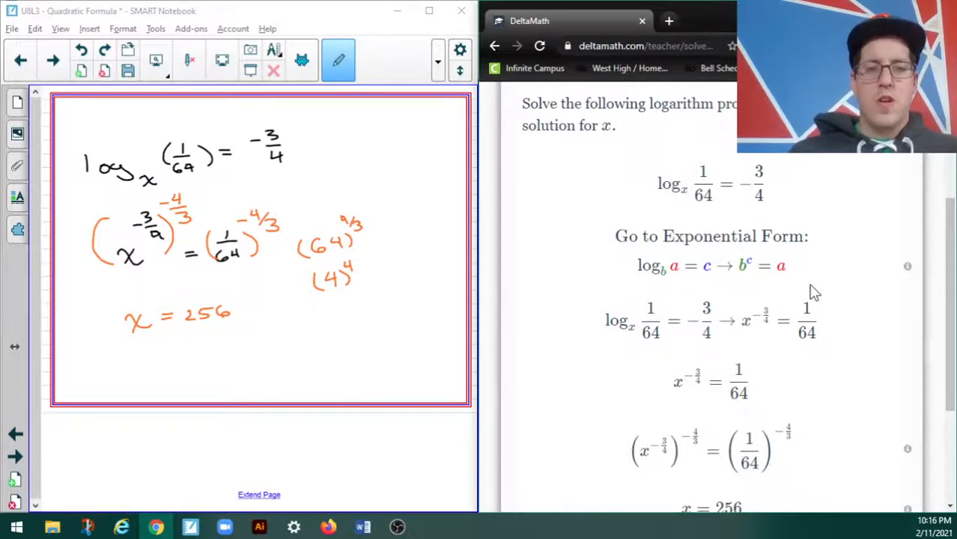
pyautogui.scroll(-3)
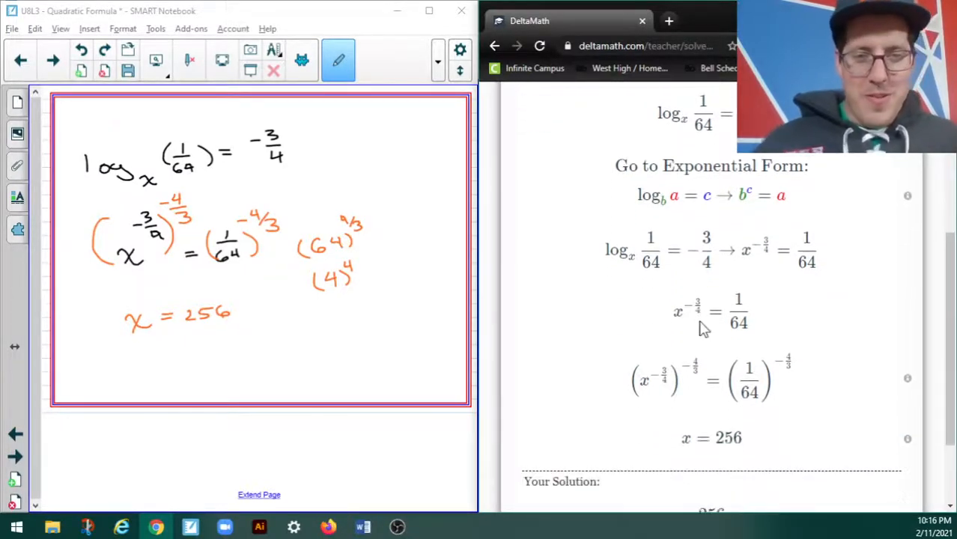
pyautogui.scroll(-3)
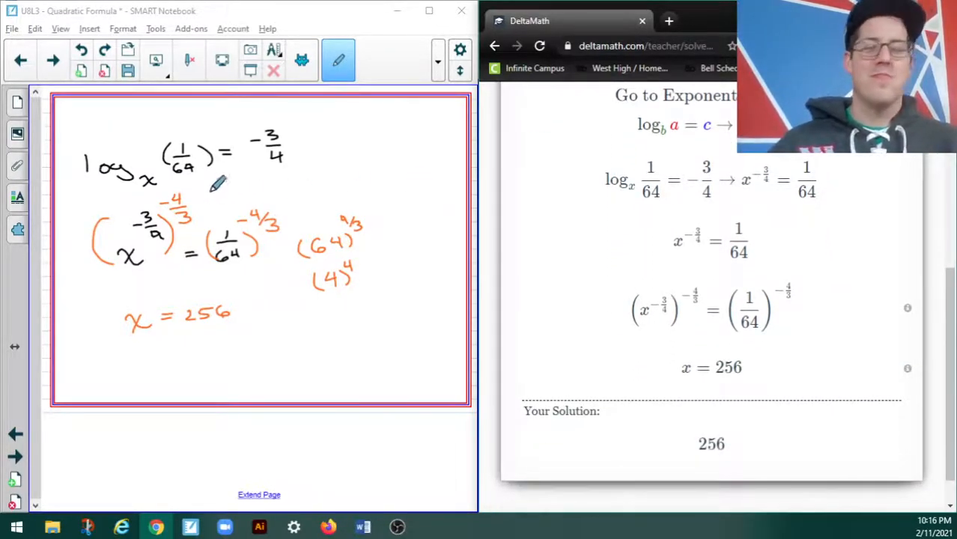
pyautogui.moveTo(517, 279)
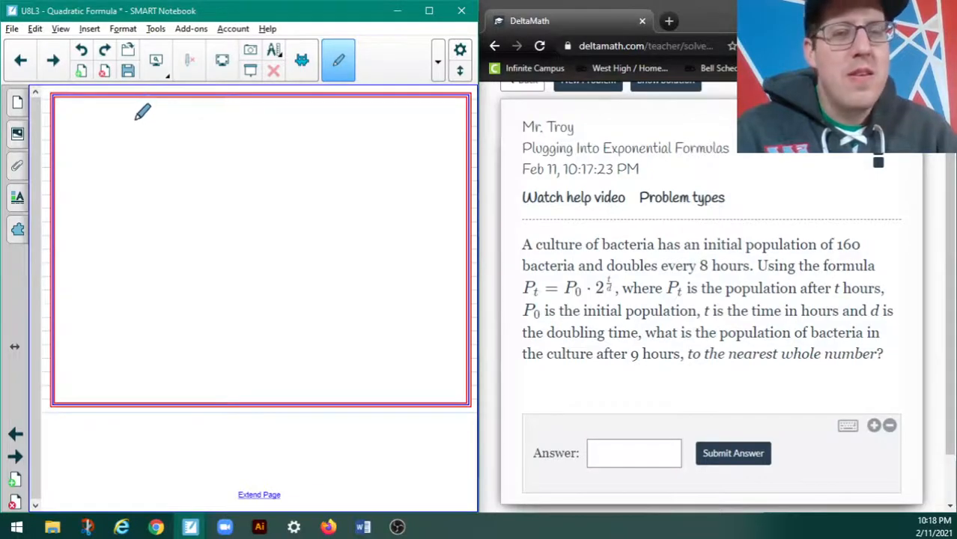
# - Handwrite the formula Pt = 160·2^(t/8) and t = 9 below it
pyautogui.moveTo(139, 116); pyautogui.dragTo(137, 135)
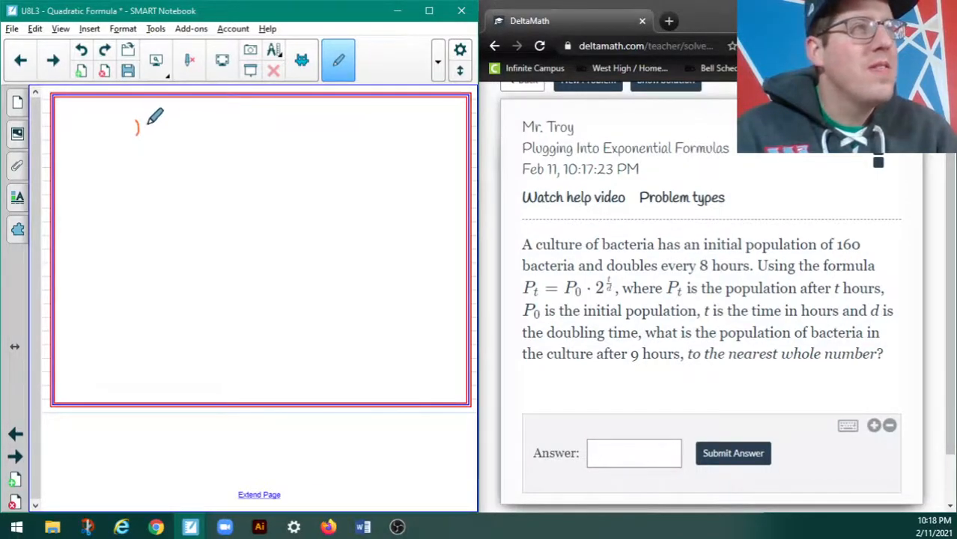
pyautogui.moveTo(139, 127); pyautogui.dragTo(168, 135)
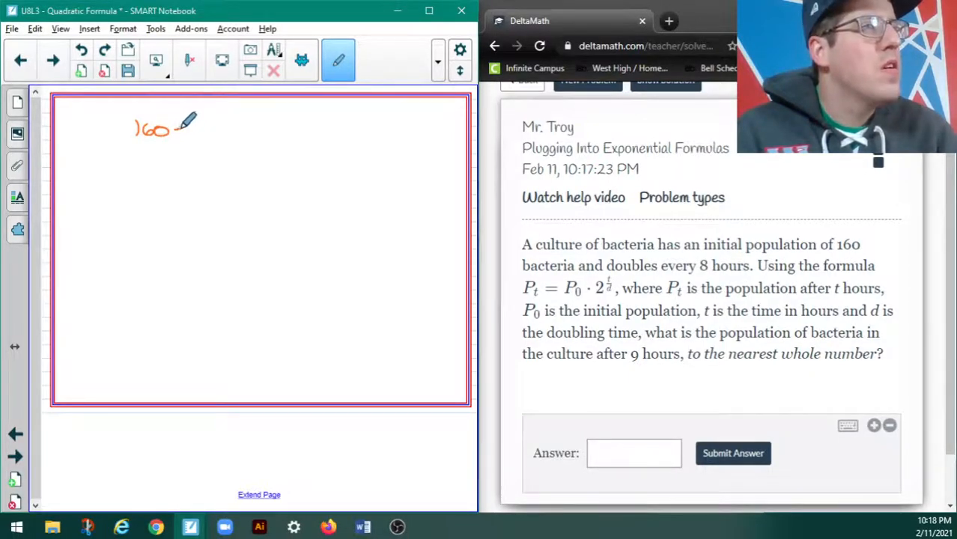
pyautogui.moveTo(183, 127); pyautogui.dragTo(214, 127)
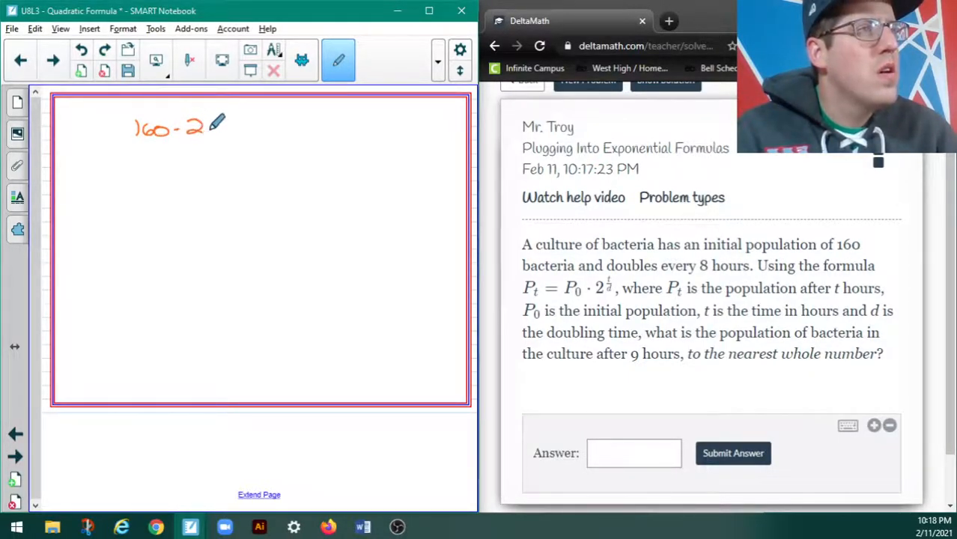
pyautogui.moveTo(212, 97)
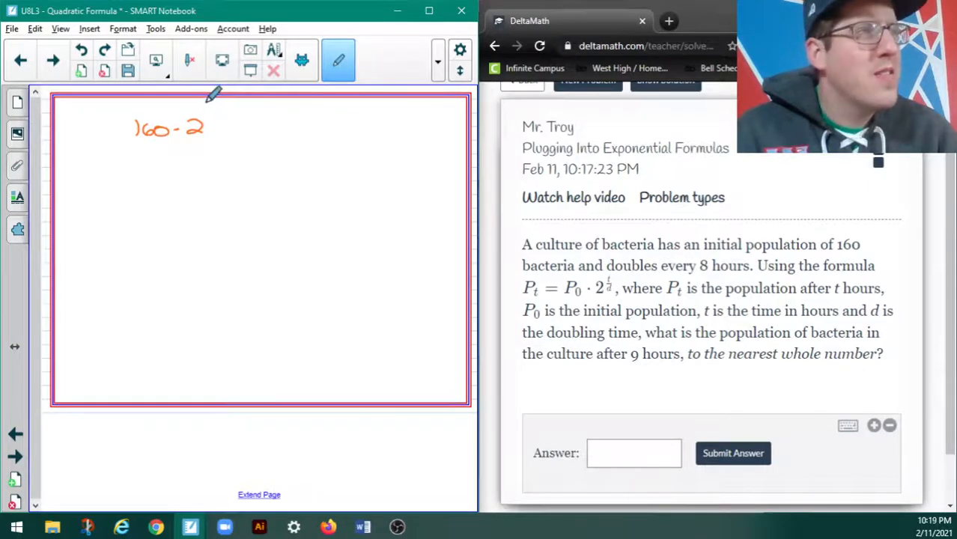
pyautogui.moveTo(213, 101); pyautogui.dragTo(208, 108)
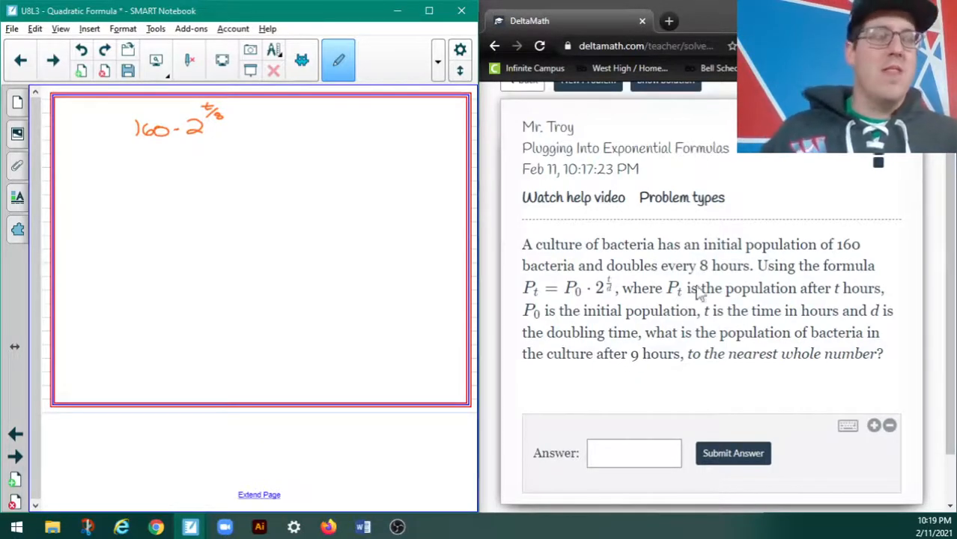
pyautogui.moveTo(527, 83)
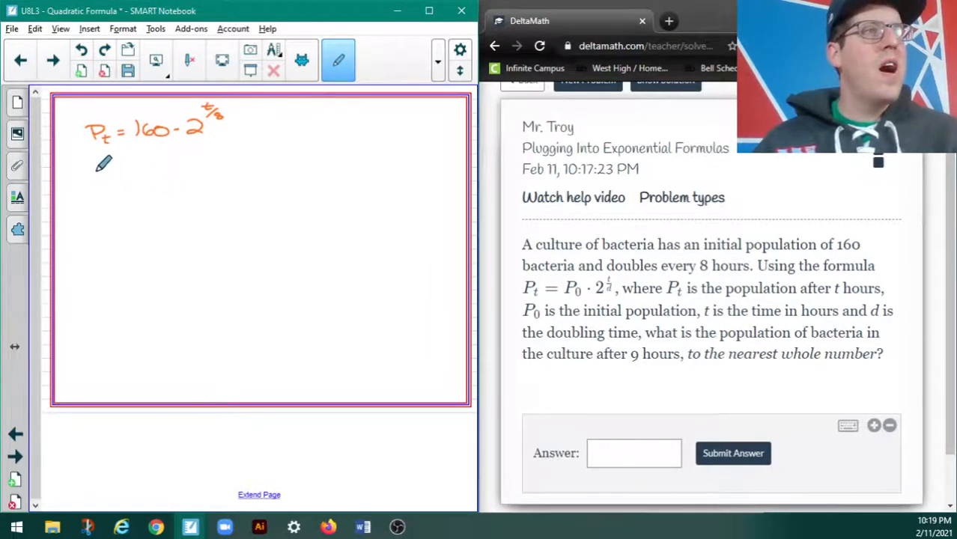
pyautogui.moveTo(105, 176); pyautogui.dragTo(135, 176)
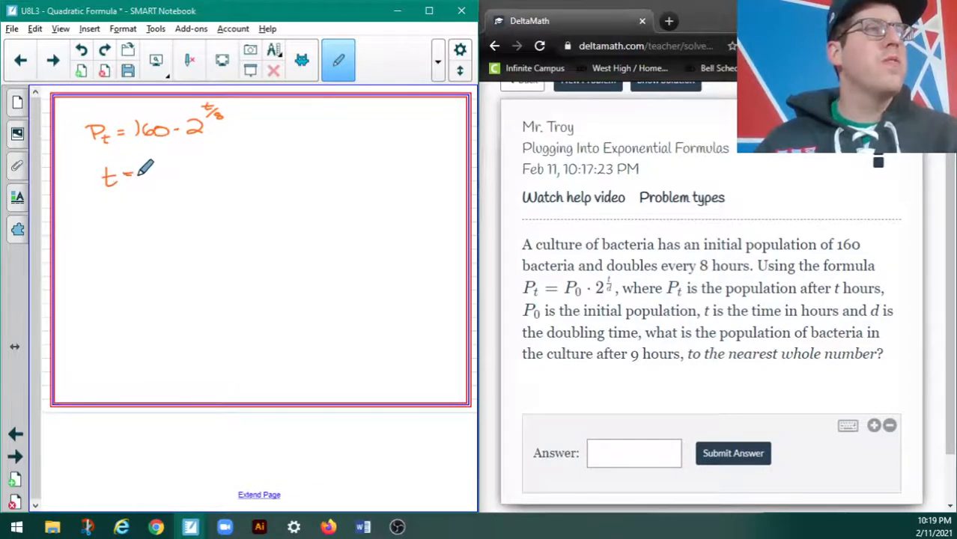
pyautogui.moveTo(146, 173); pyautogui.dragTo(157, 176)
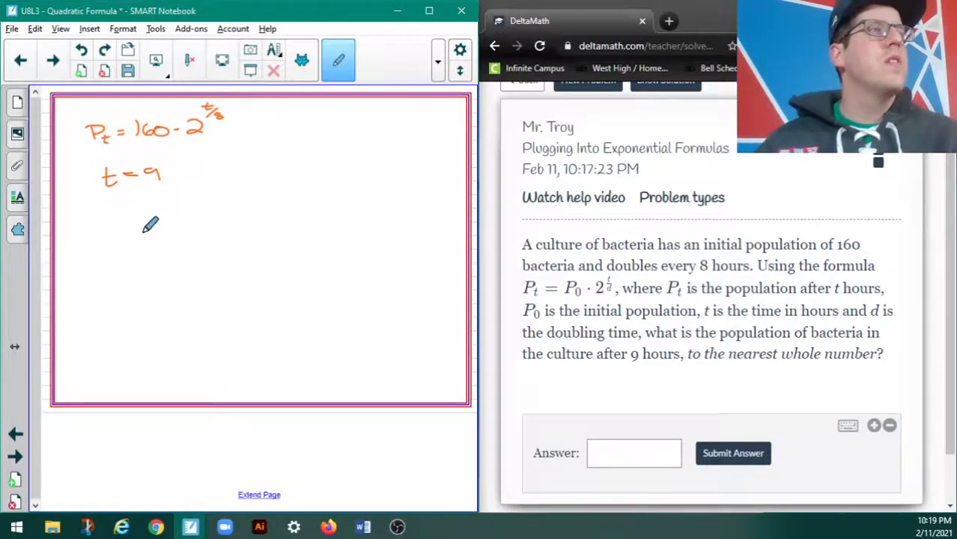
pyautogui.moveTo(113, 202)
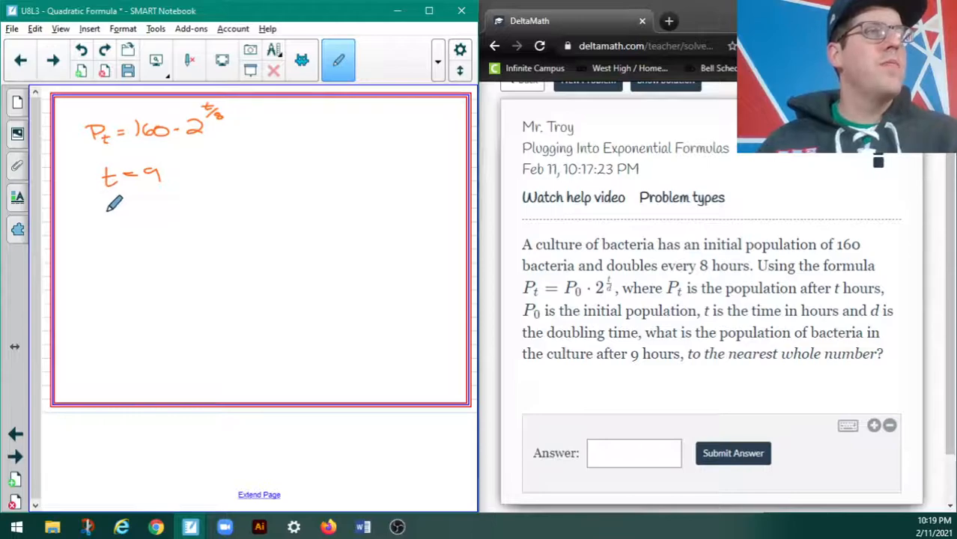
# - Write the substituted expression Pt = 160·2^(9/8) underneath
pyautogui.moveTo(101, 217); pyautogui.dragTo(124, 217)
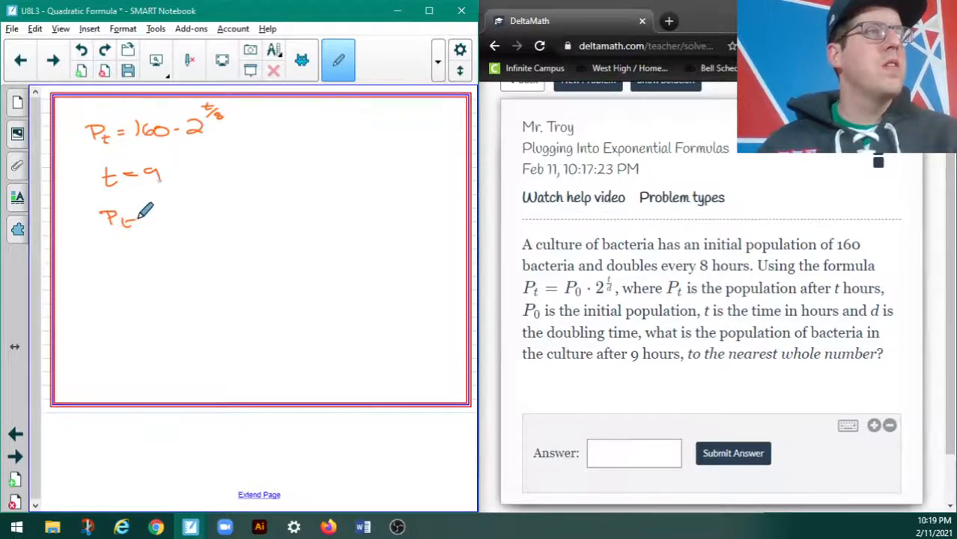
pyautogui.moveTo(150, 217); pyautogui.dragTo(191, 213)
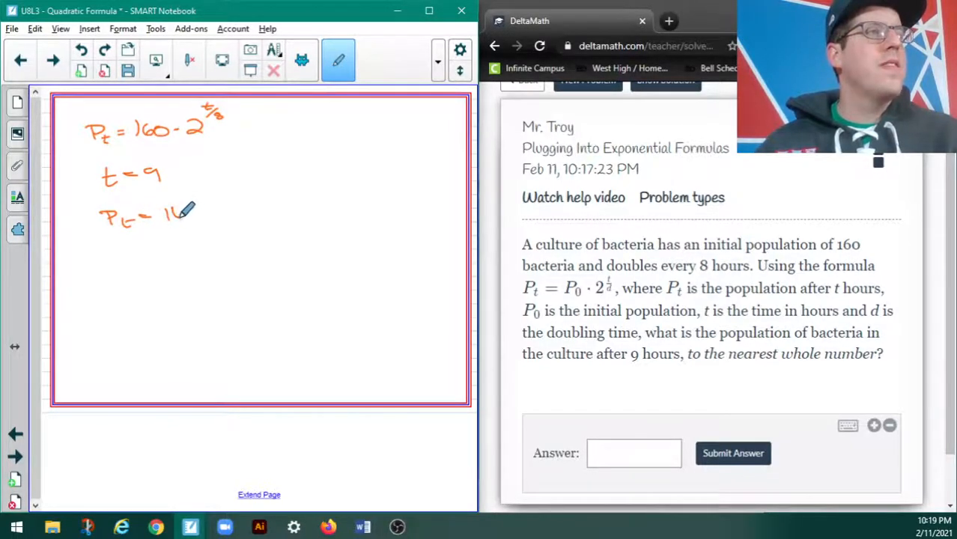
pyautogui.moveTo(165, 214); pyautogui.dragTo(202, 214)
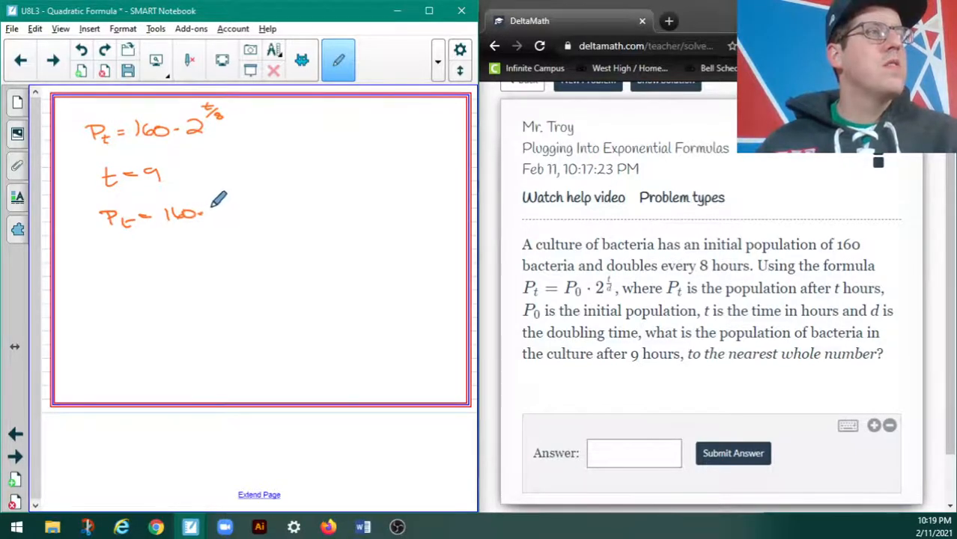
pyautogui.moveTo(214, 210); pyautogui.dragTo(224, 214)
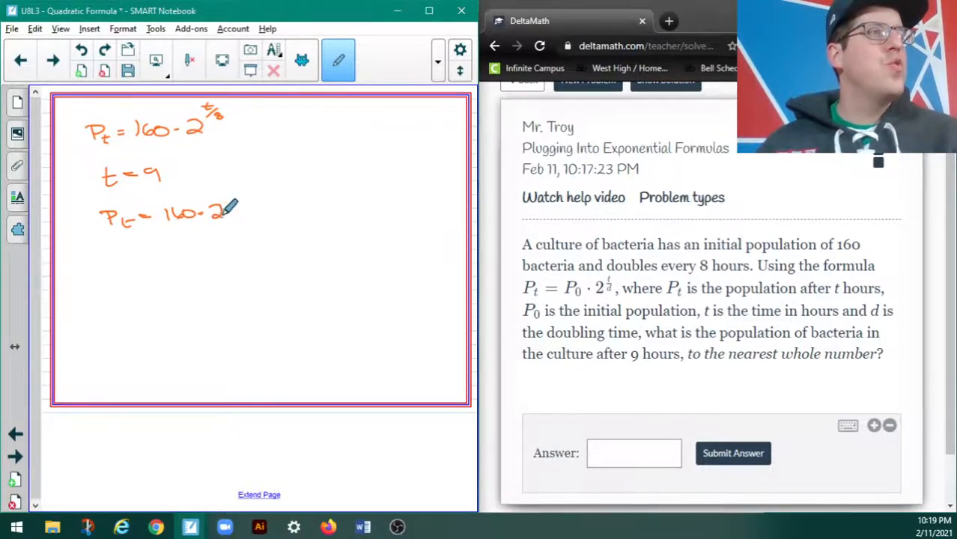
pyautogui.moveTo(221, 194); pyautogui.dragTo(228, 184)
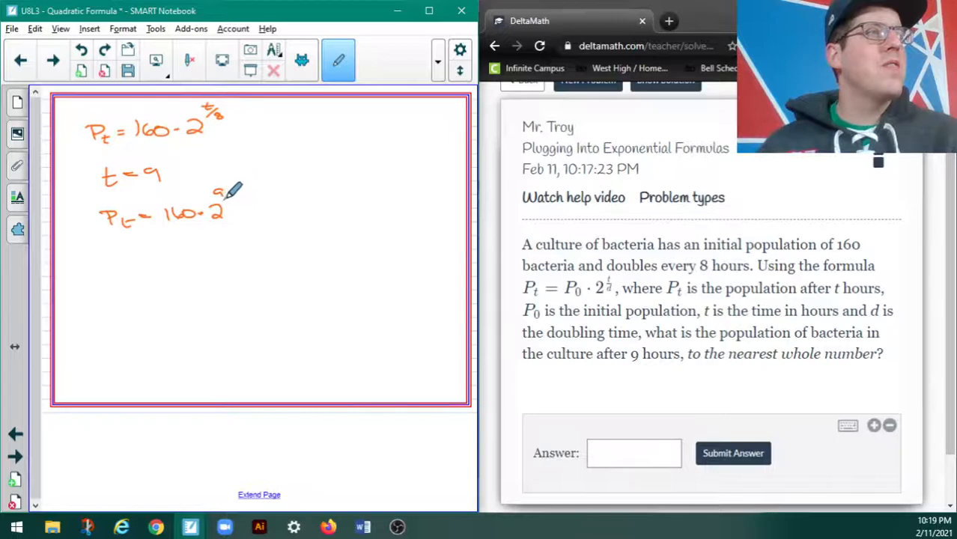
pyautogui.moveTo(221, 187); pyautogui.dragTo(236, 202)
pyautogui.write('160·2^(9/8)')
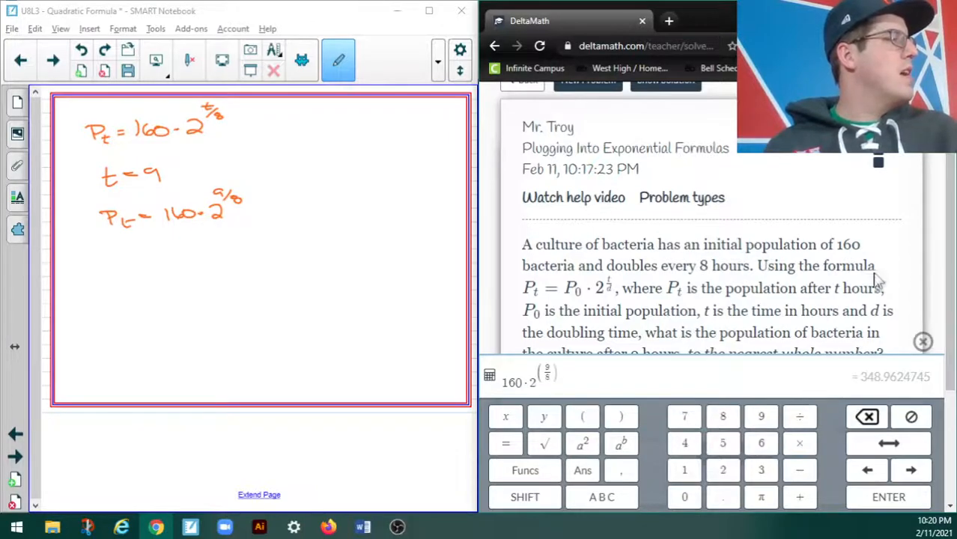
# - Scroll down to bring the DeltaMath Answer box back into view
pyautogui.scroll(-3)
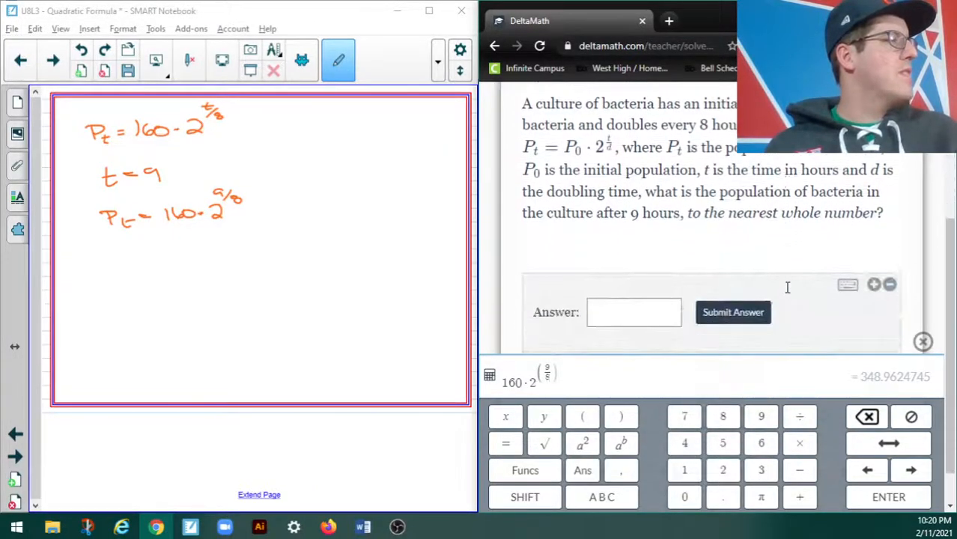
# - Submit 349 as the population, confirm with Yes, and scroll through the solution
pyautogui.click(634, 313)
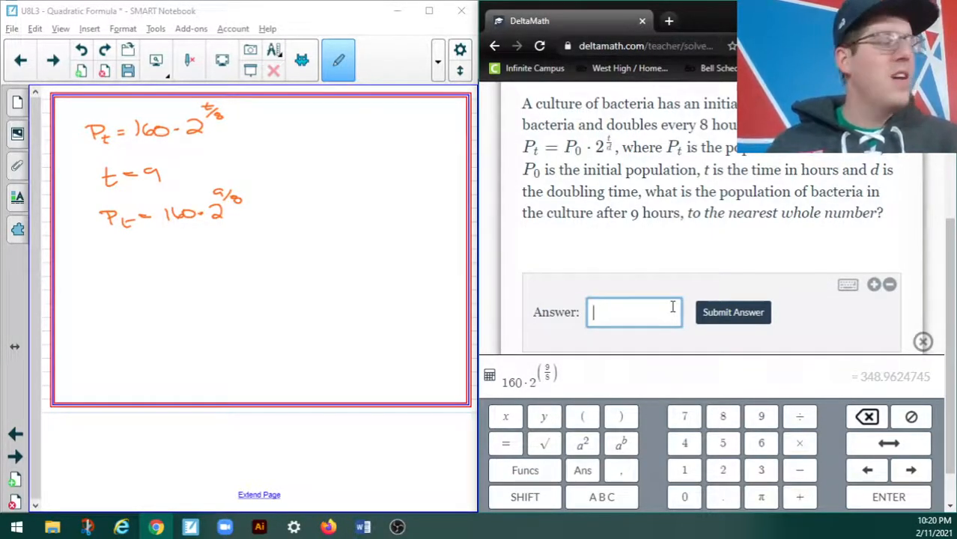
pyautogui.write('349')
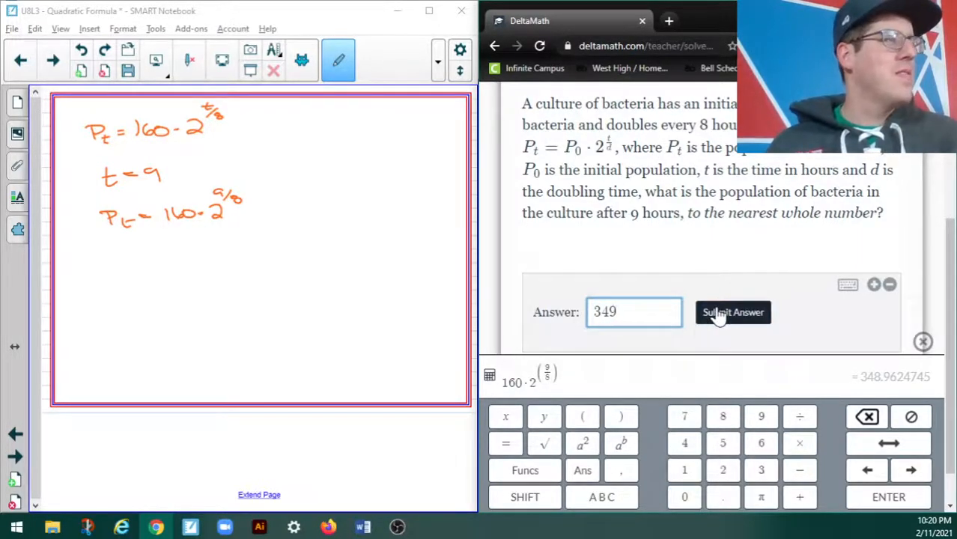
pyautogui.click(732, 313)
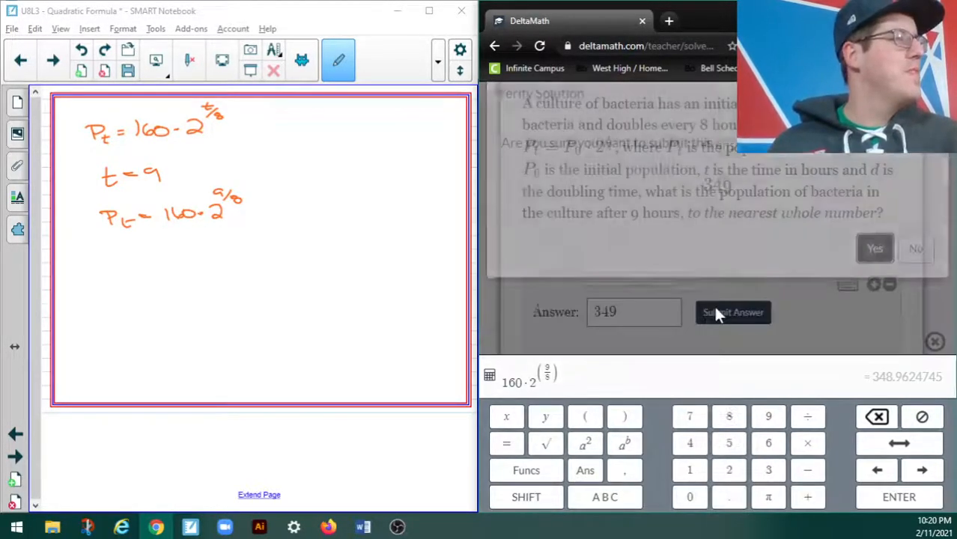
pyautogui.click(733, 312)
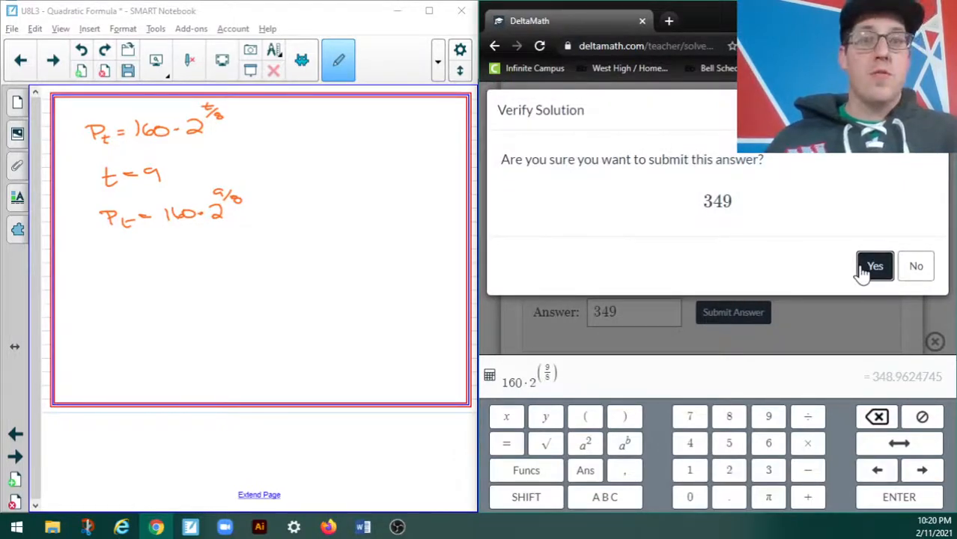
pyautogui.click(874, 266)
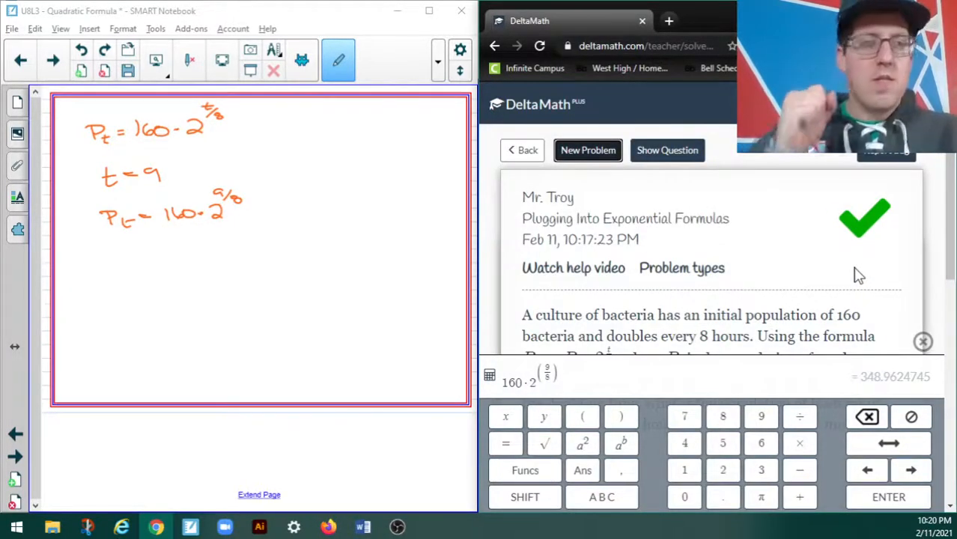
pyautogui.scroll(-3)
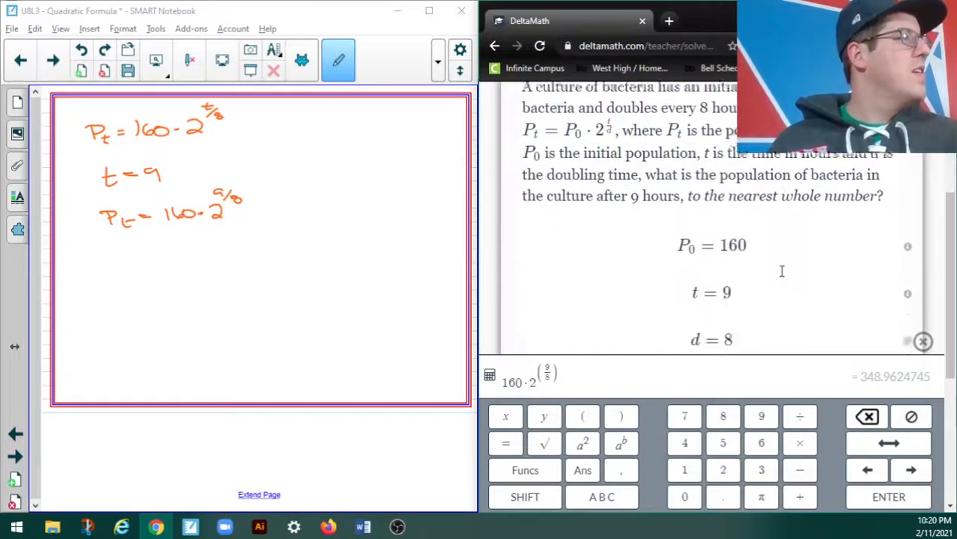
pyautogui.scroll(-3)
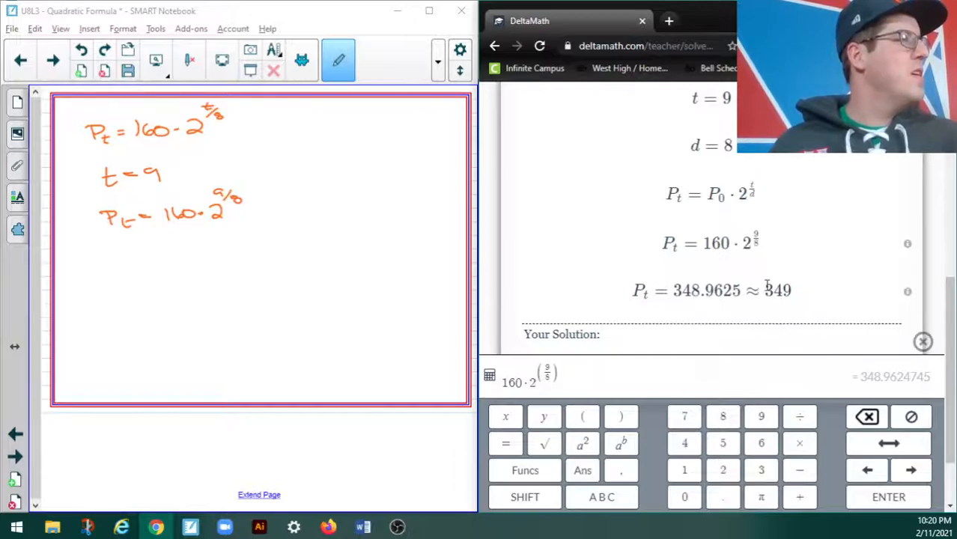
pyautogui.scroll(-3)
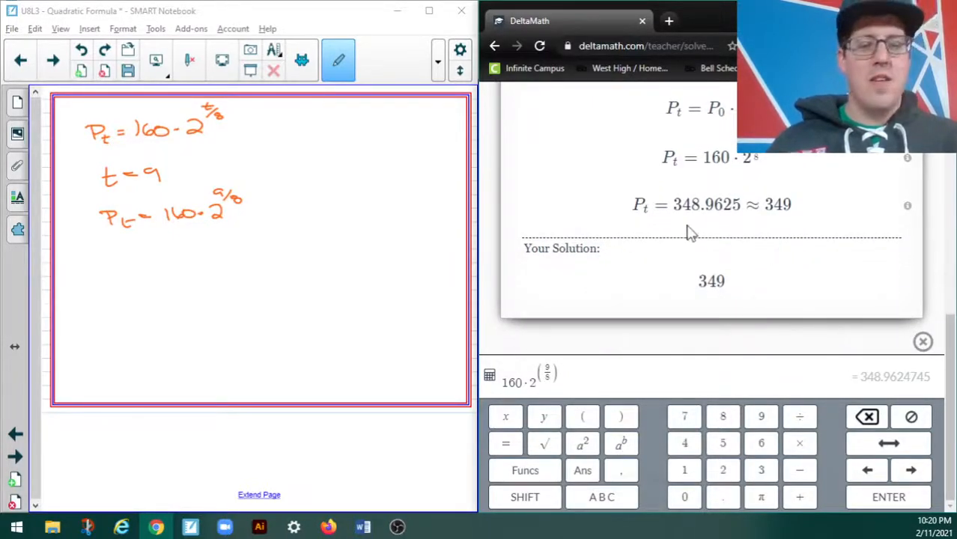
pyautogui.moveTo(815, 247)
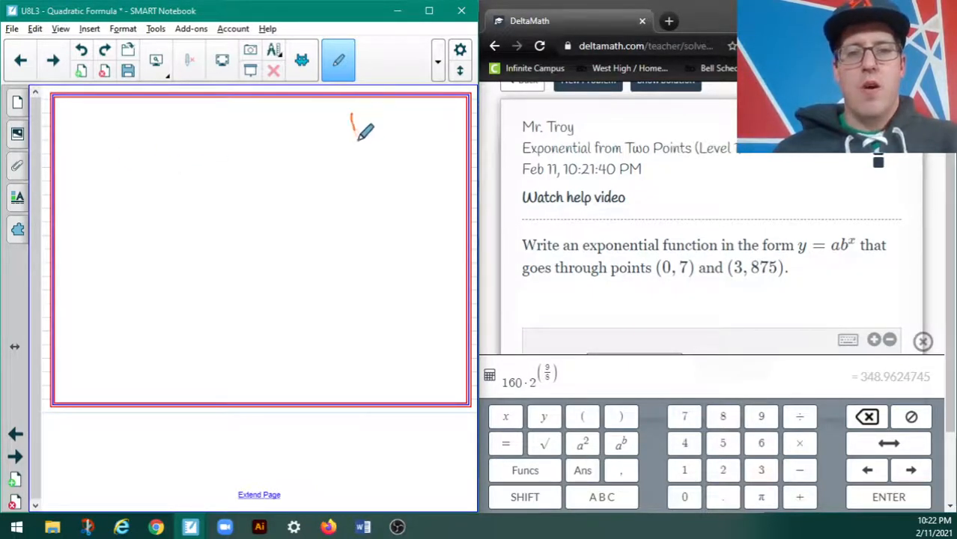
# - Draw the vertical axis of the sketch graph on the blank page
pyautogui.moveTo(352, 112); pyautogui.dragTo(367, 183)
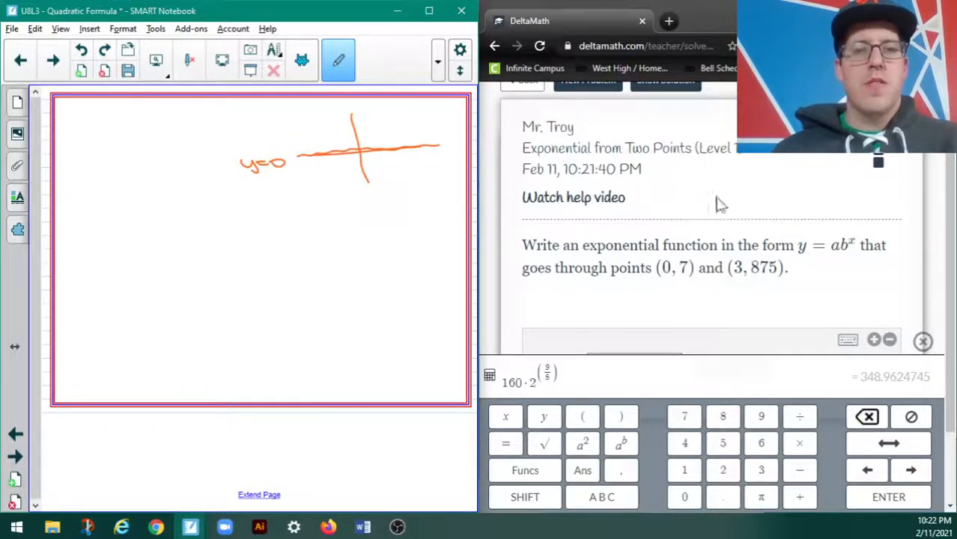
pyautogui.moveTo(798, 244)
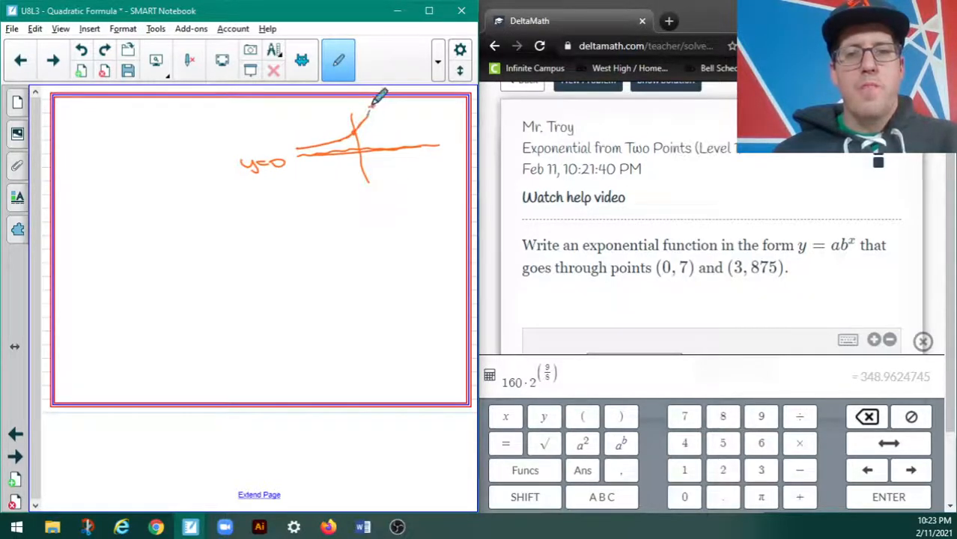
pyautogui.moveTo(142, 219)
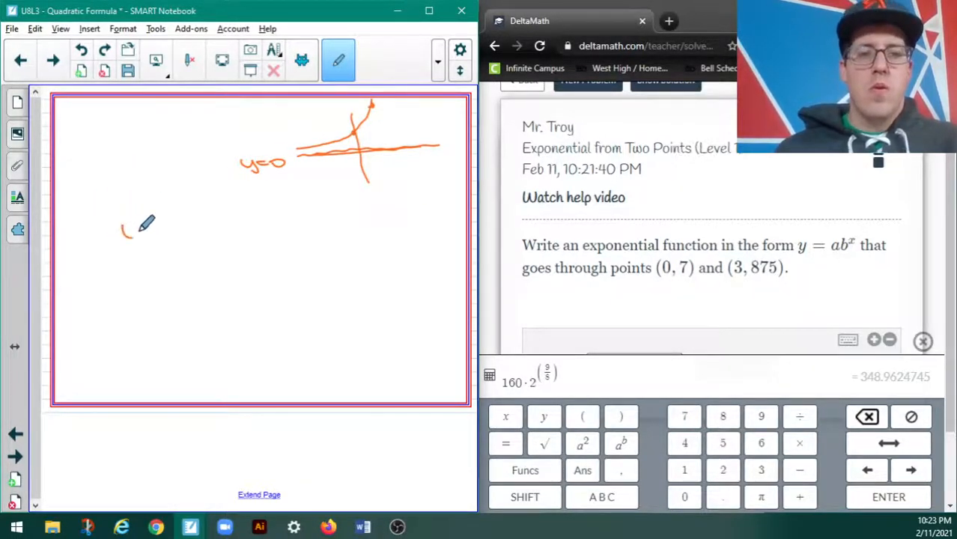
# - Write y = abˣ, substitute (0, 7) as 7 = ab⁰, and write a = 7
pyautogui.moveTo(119, 240); pyautogui.dragTo(161, 225)
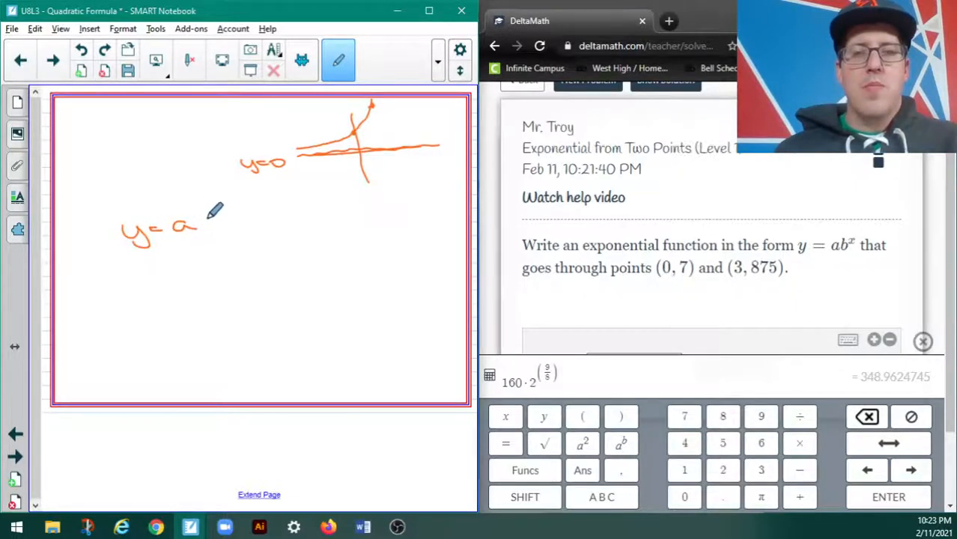
pyautogui.moveTo(198, 228); pyautogui.dragTo(217, 218)
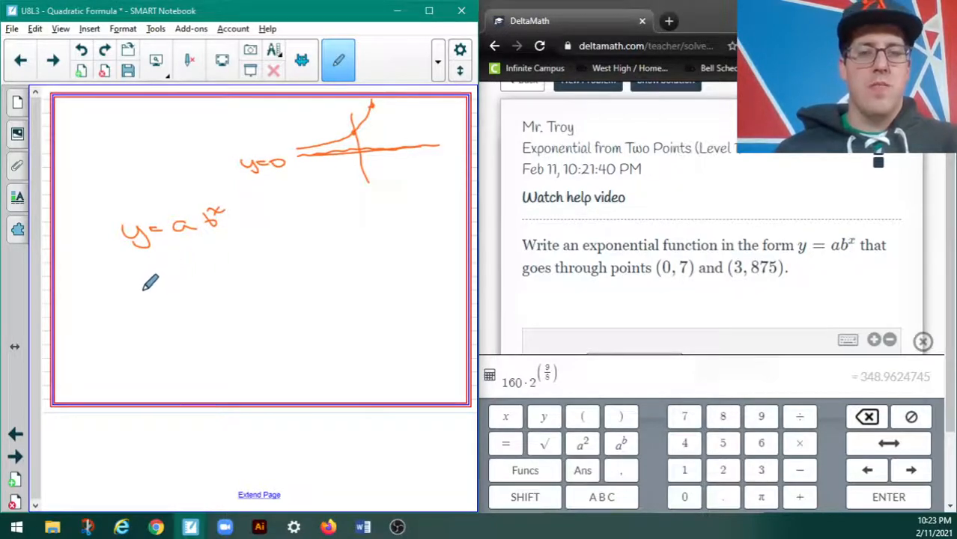
pyautogui.moveTo(123, 277); pyautogui.dragTo(146, 303)
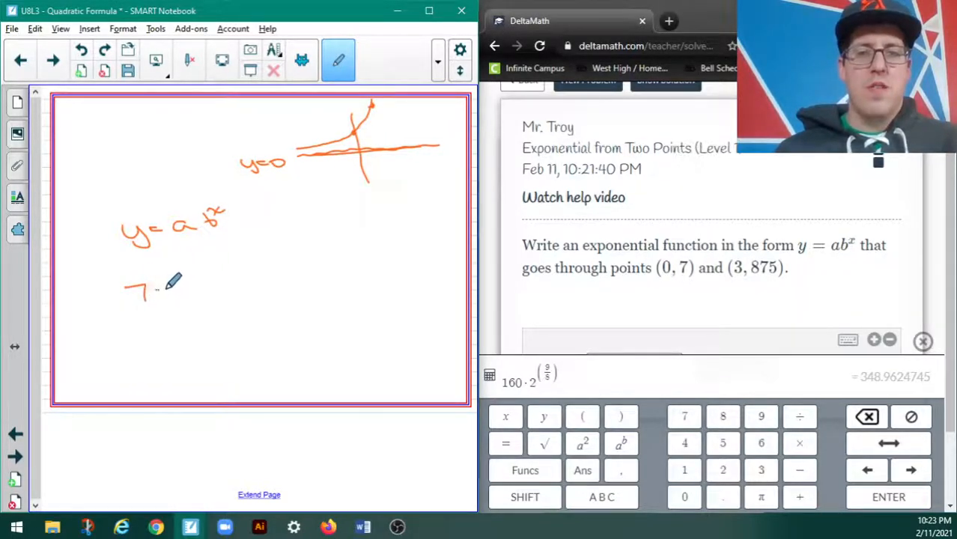
pyautogui.moveTo(150, 290); pyautogui.dragTo(209, 291)
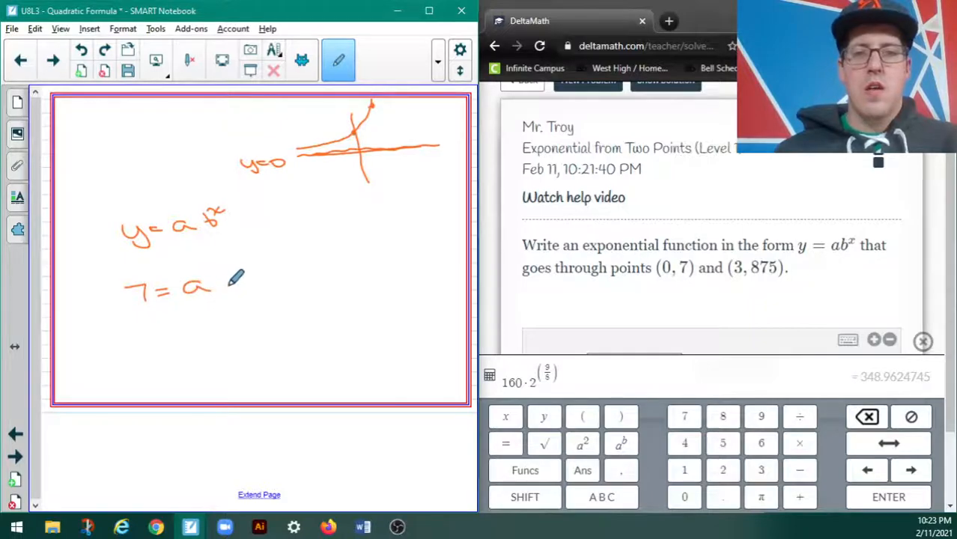
pyautogui.moveTo(213, 288); pyautogui.dragTo(228, 270)
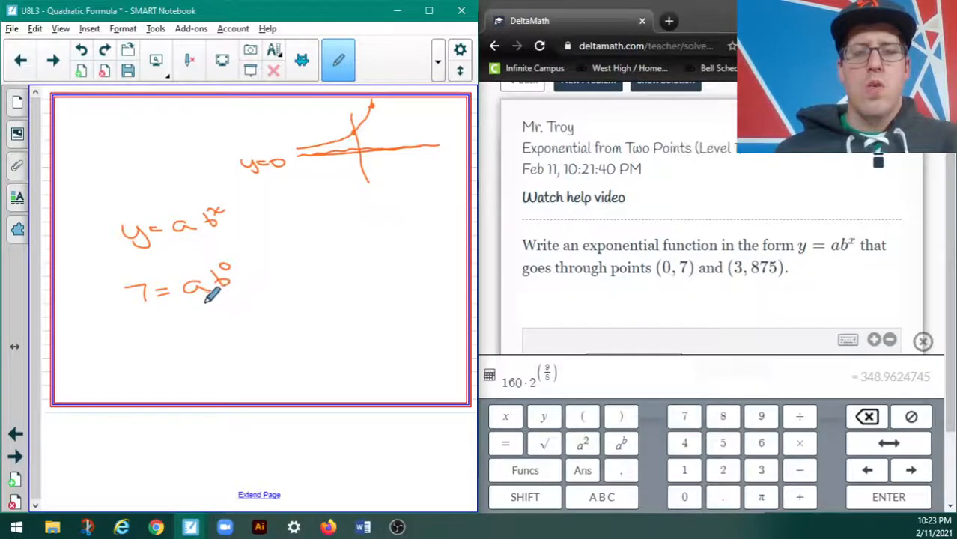
pyautogui.moveTo(225, 311)
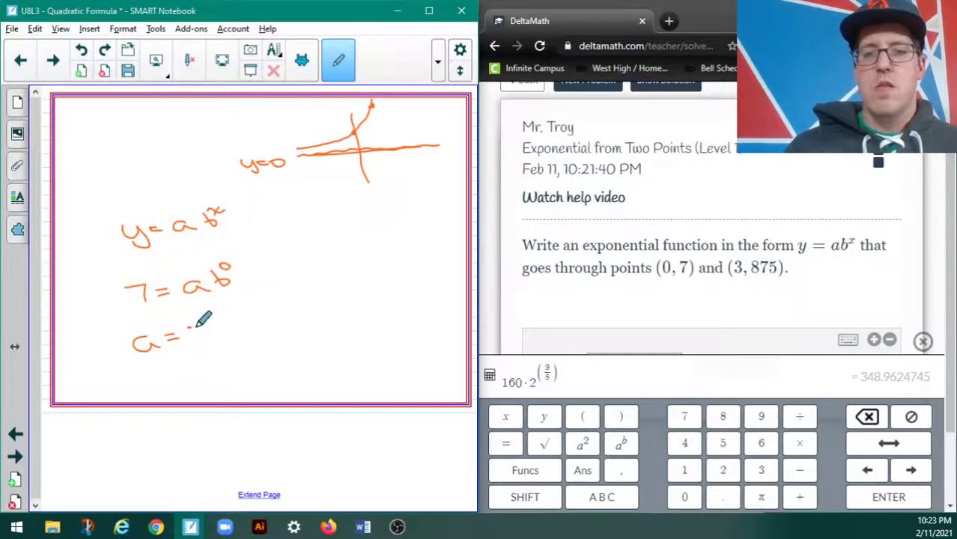
pyautogui.moveTo(206, 337); pyautogui.dragTo(210, 344)
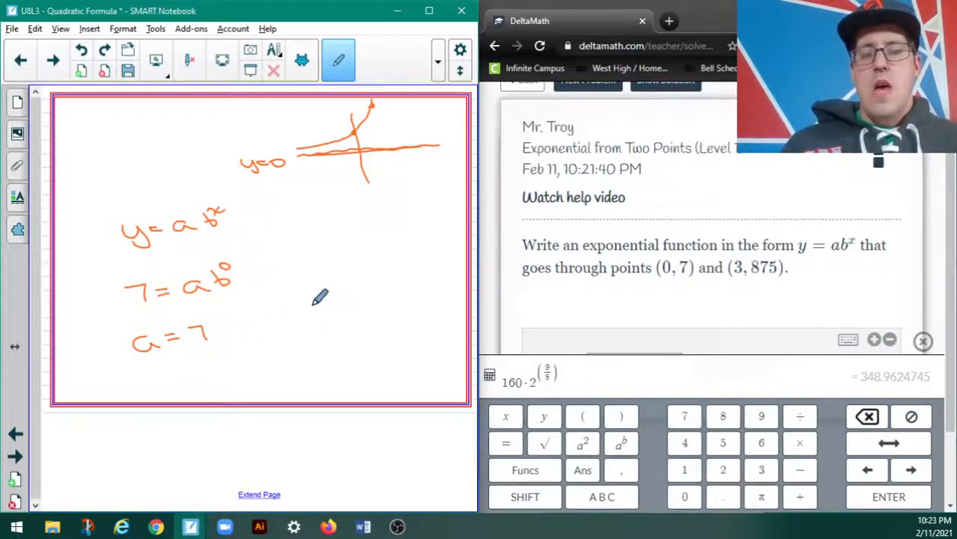
pyautogui.moveTo(303, 289)
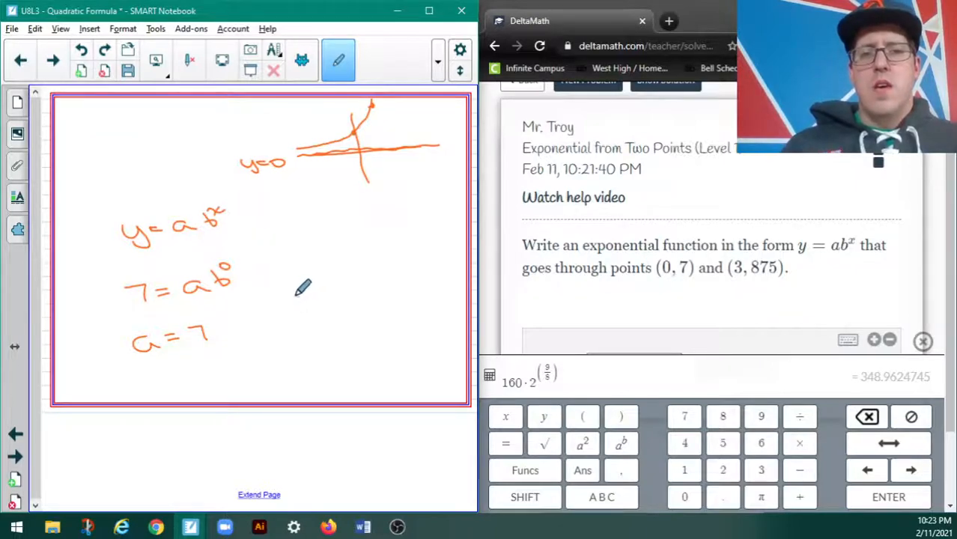
# - Write 875 = 7b³ beside a = 7 and divide both sides by 7
pyautogui.moveTo(296, 304); pyautogui.dragTo(304, 292)
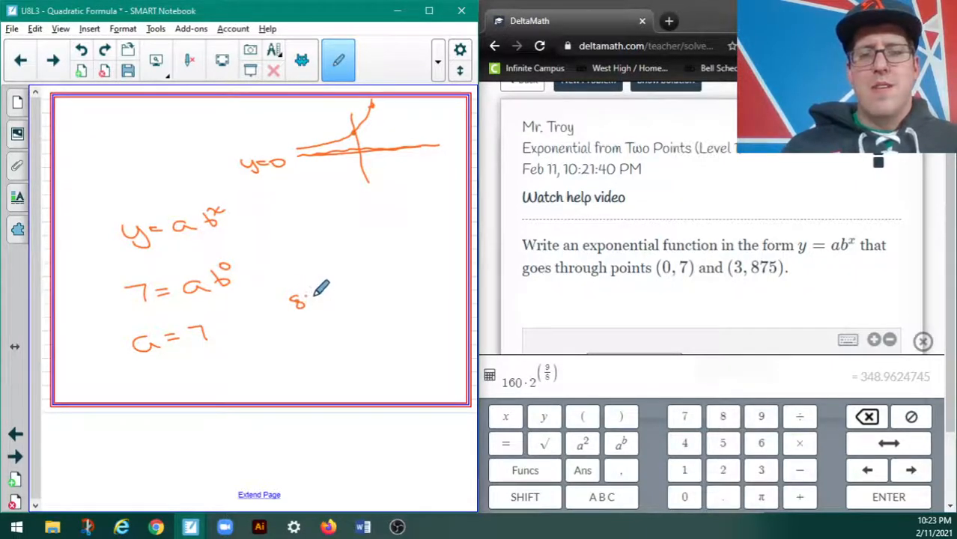
pyautogui.moveTo(300, 296); pyautogui.dragTo(326, 300)
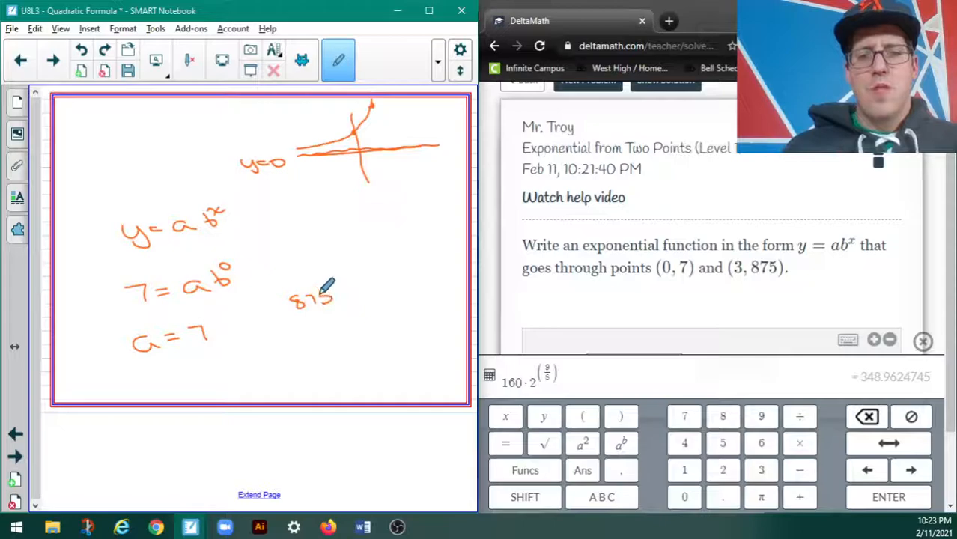
pyautogui.moveTo(334, 296); pyautogui.dragTo(352, 296)
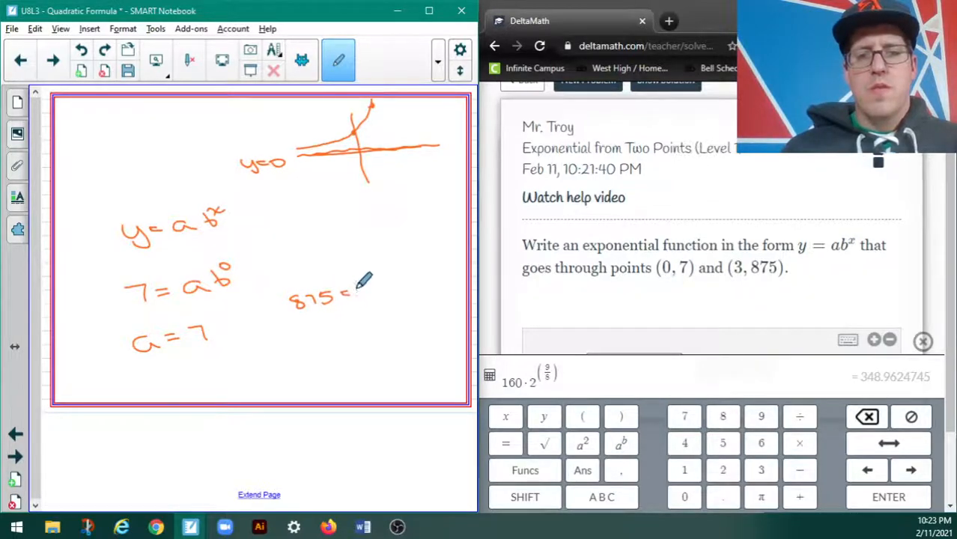
pyautogui.moveTo(352, 292); pyautogui.dragTo(367, 288)
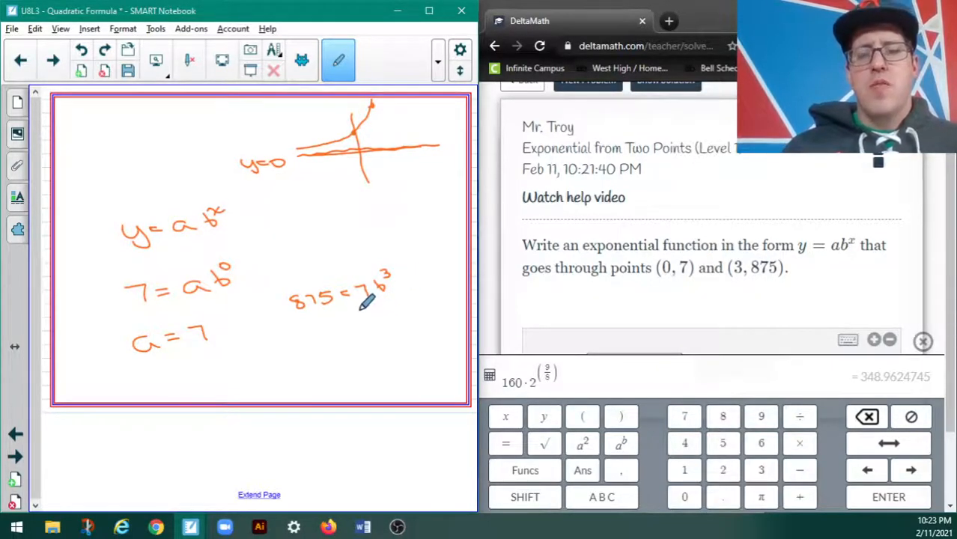
pyautogui.moveTo(390, 300); pyautogui.dragTo(382, 318)
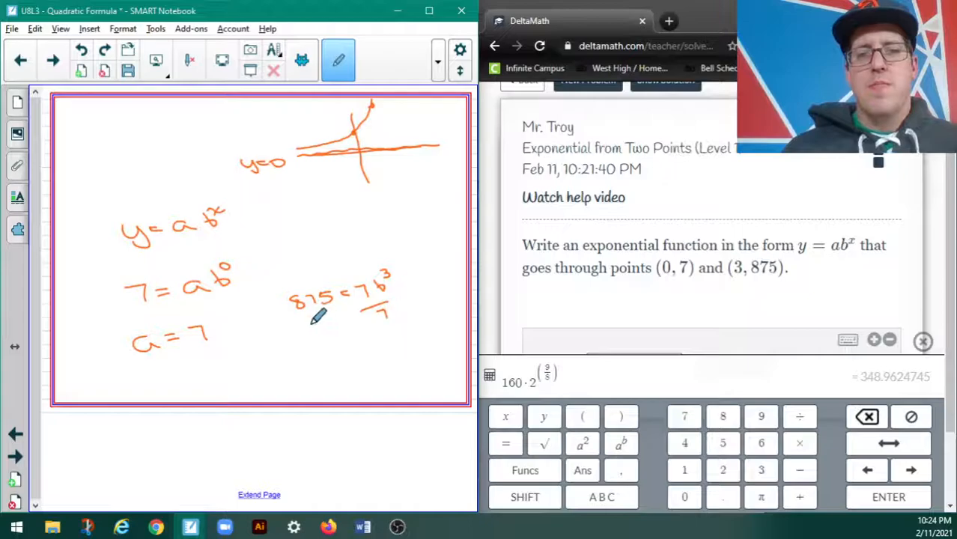
pyautogui.moveTo(303, 322); pyautogui.dragTo(341, 322)
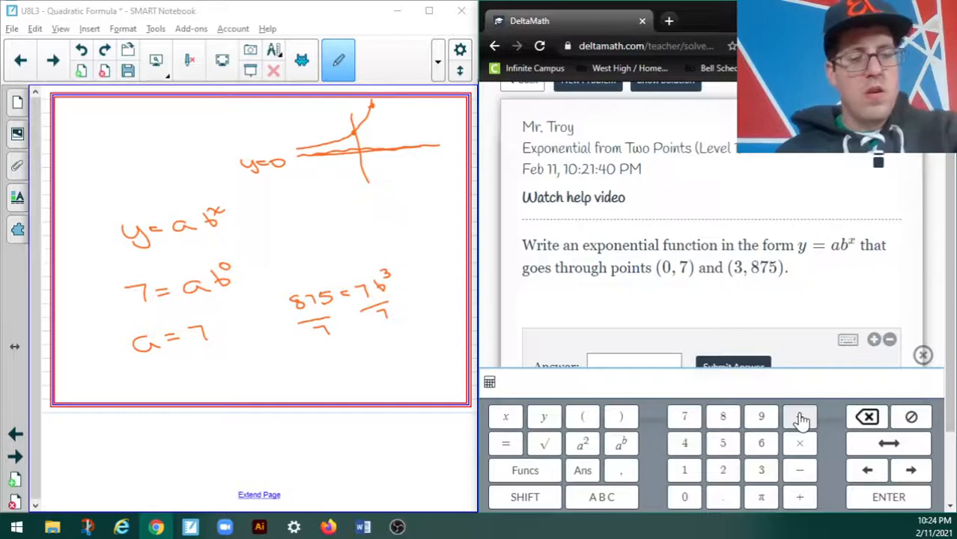
# - Divide 875 by 7 in DeltaMath's calculator to get 125
pyautogui.write('875')
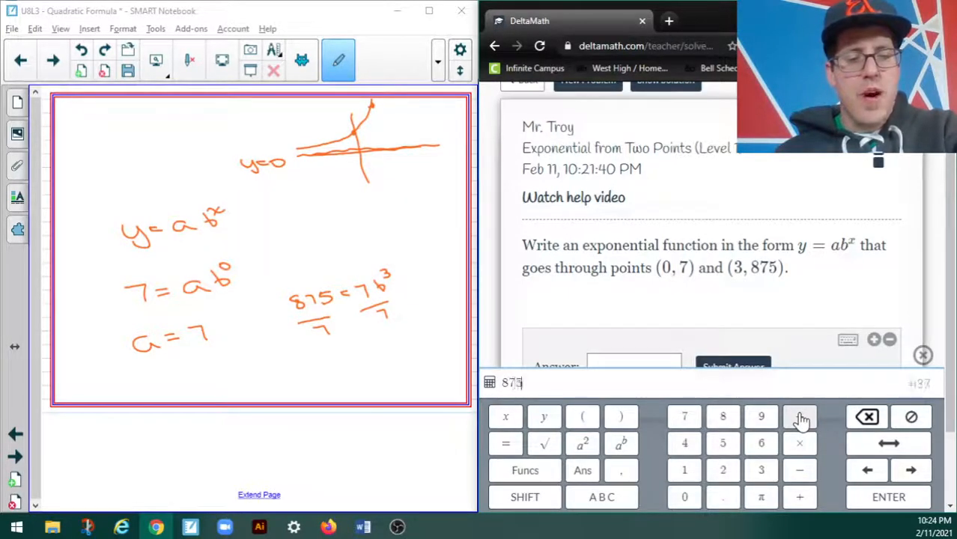
pyautogui.click(799, 470)
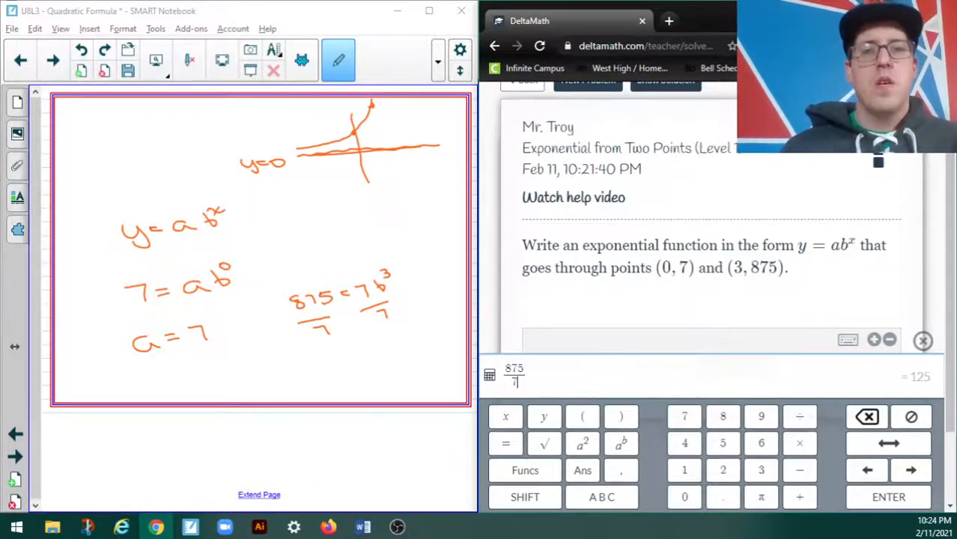
pyautogui.moveTo(302, 365)
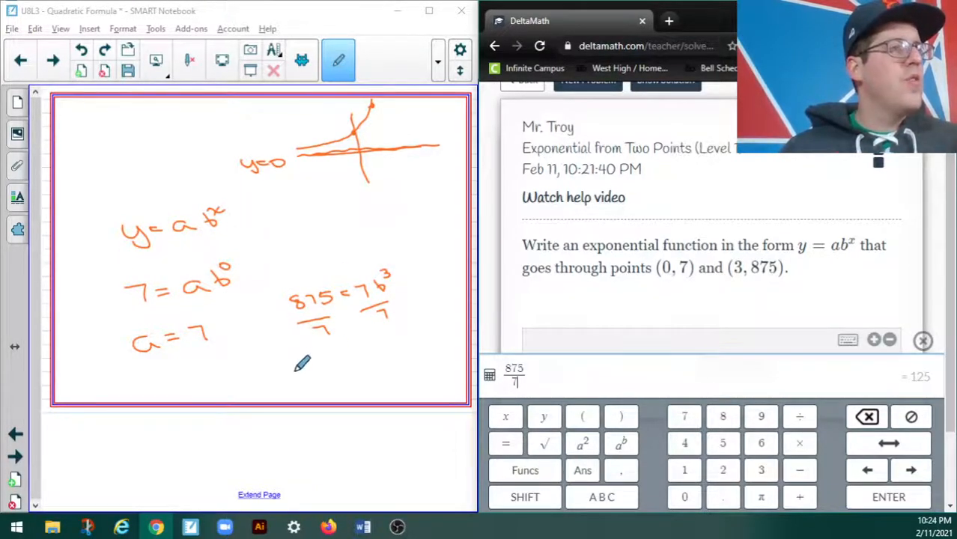
# - Handwrite 125 = b³ and, beneath it, b = 5
pyautogui.moveTo(299, 375); pyautogui.dragTo(326, 382)
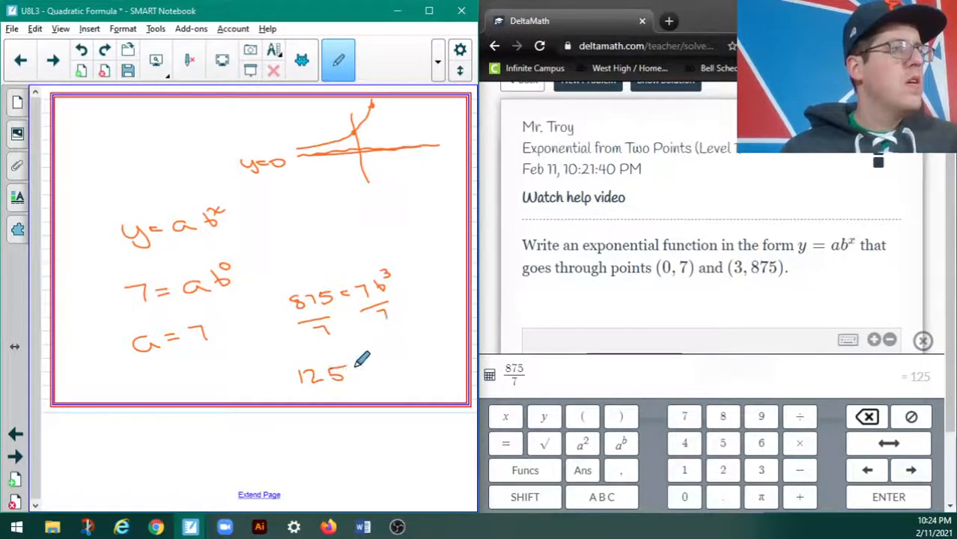
pyautogui.moveTo(356, 367); pyautogui.dragTo(390, 367)
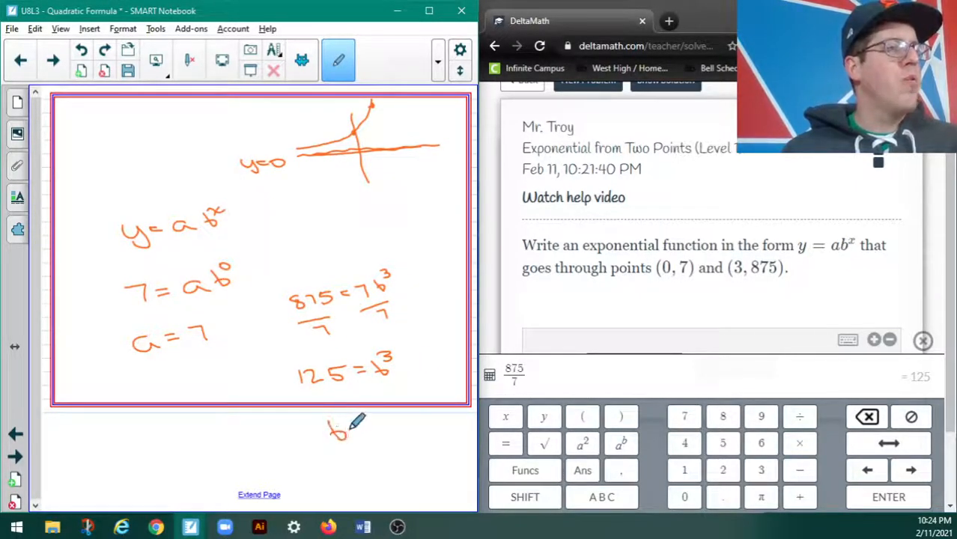
pyautogui.moveTo(341, 431); pyautogui.dragTo(397, 427)
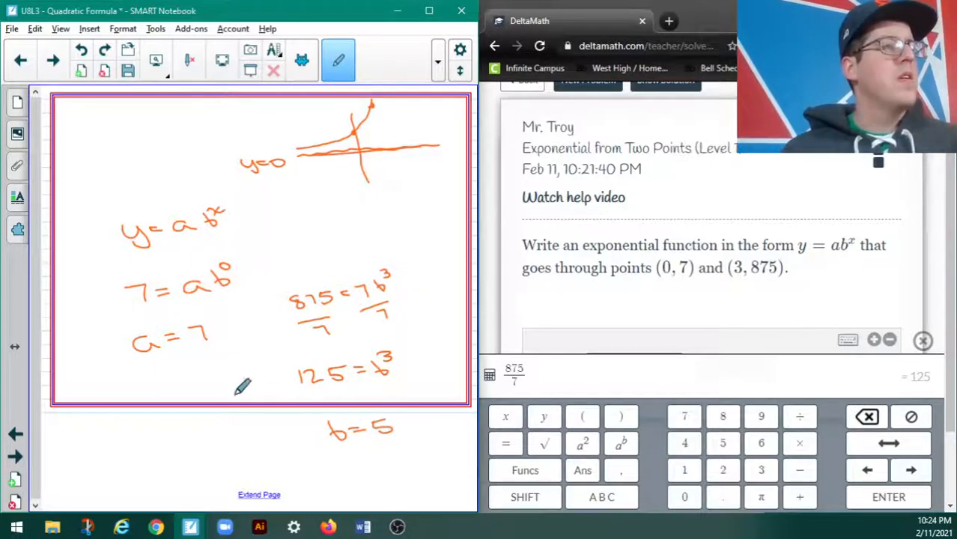
pyautogui.moveTo(161, 375)
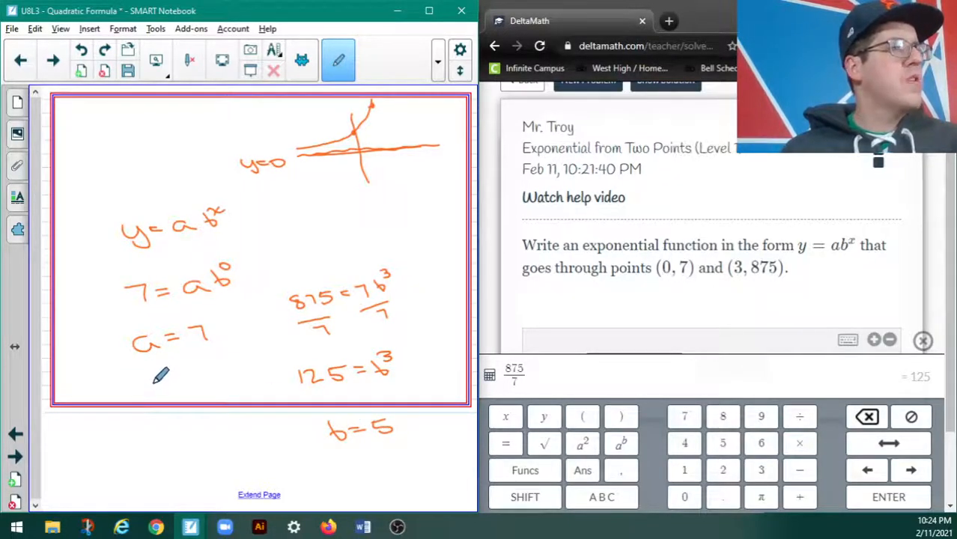
# - Write the final function y = 7·5^x at the lower left
pyautogui.moveTo(150, 390); pyautogui.dragTo(218, 375)
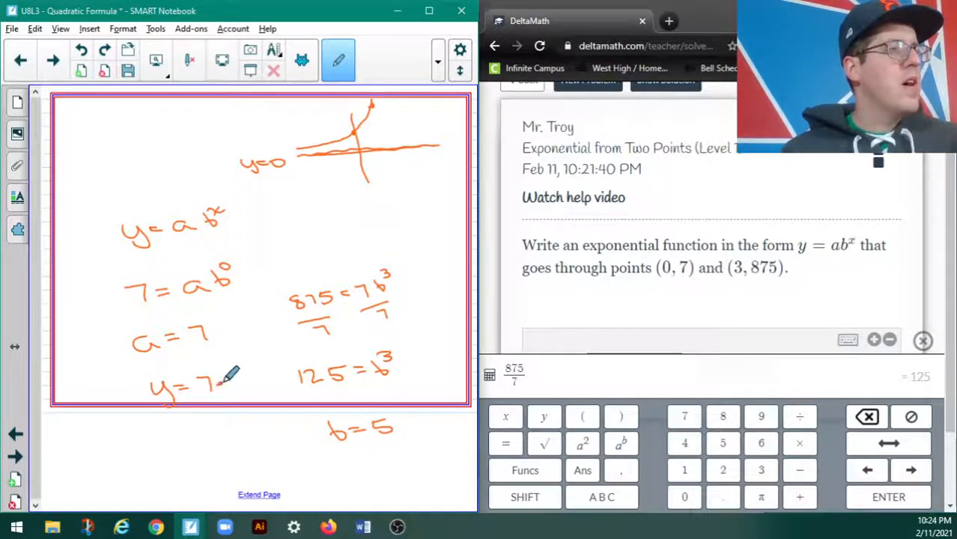
pyautogui.moveTo(217, 386); pyautogui.dragTo(232, 379)
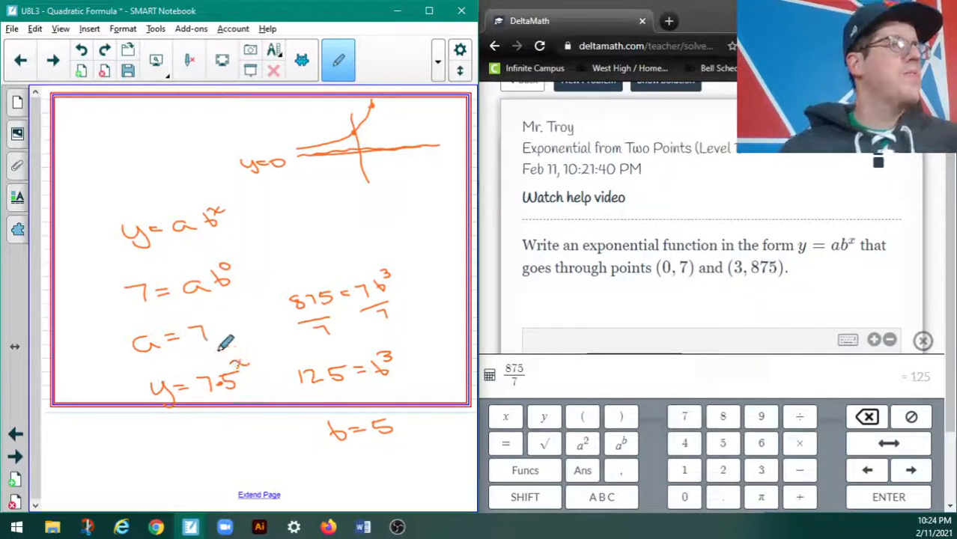
pyautogui.scroll(-3)
pyautogui.write('y')
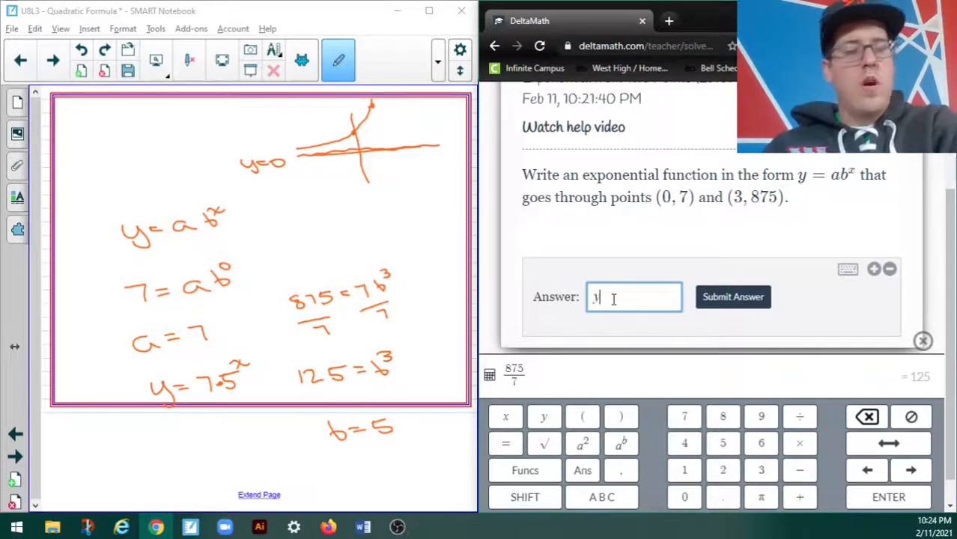
# - Enter y = 7·5^x in the Answer box, submit it, and confirm with Yes
pyautogui.write('=7')
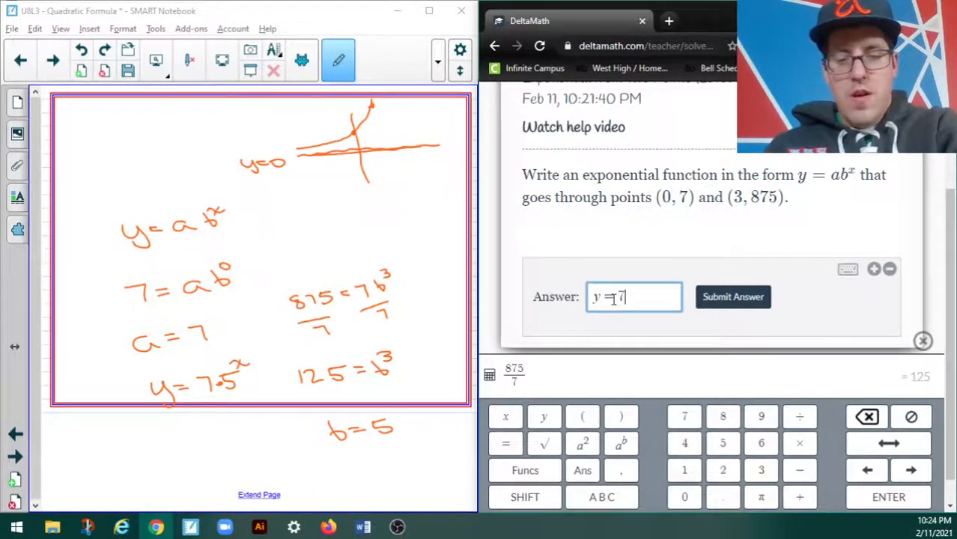
pyautogui.write('·5')
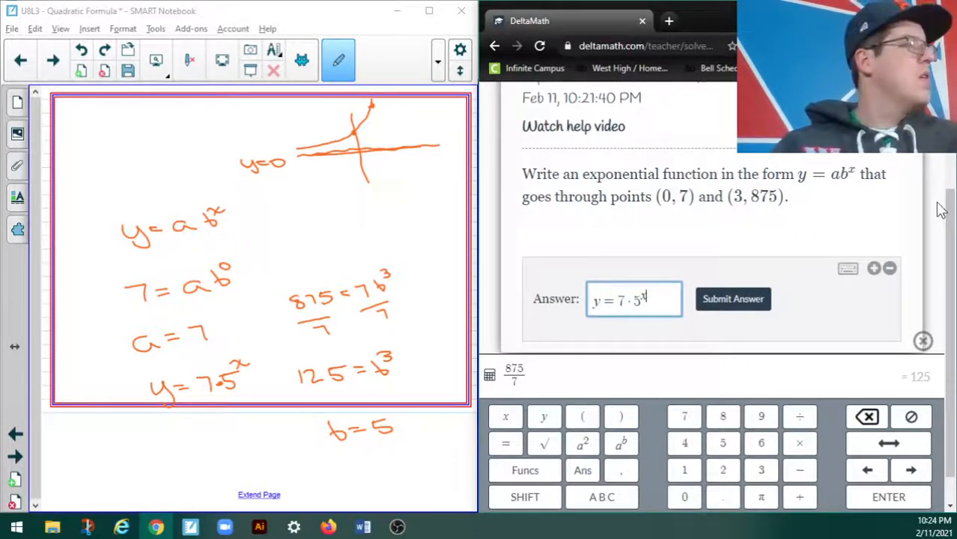
pyautogui.click(732, 299)
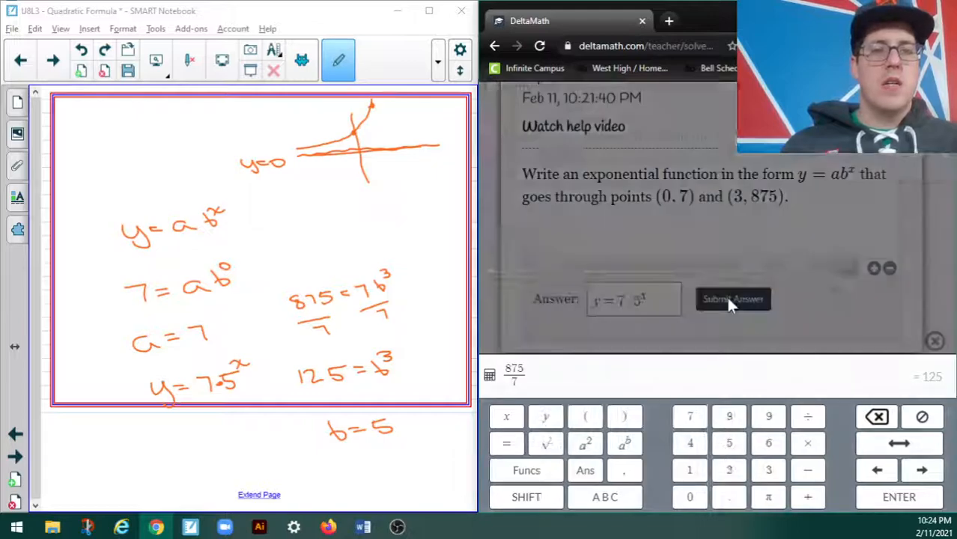
pyautogui.click(732, 299)
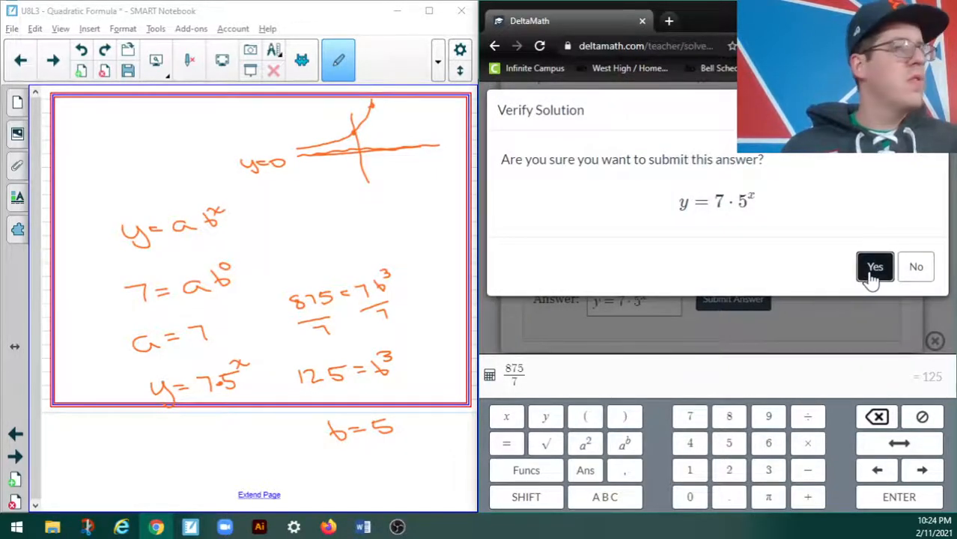
pyautogui.click(875, 267)
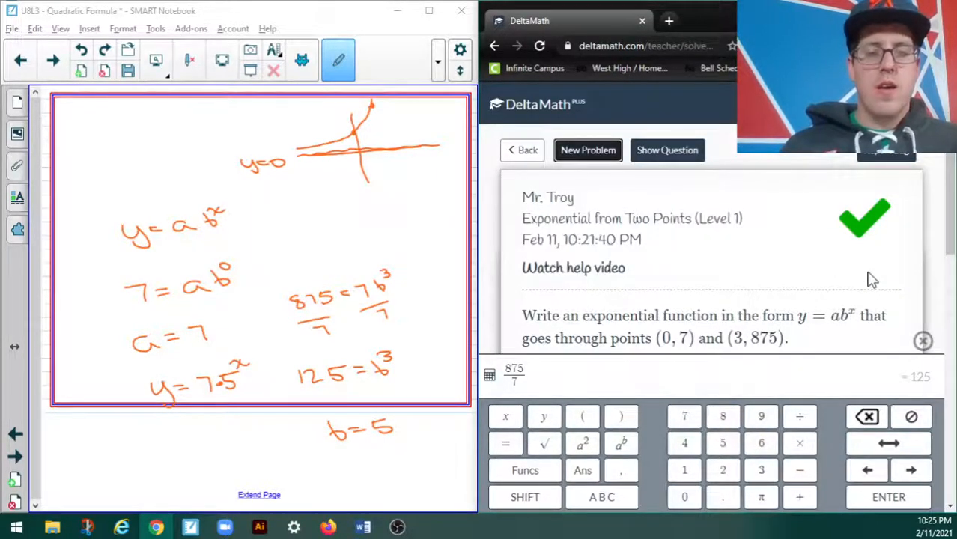